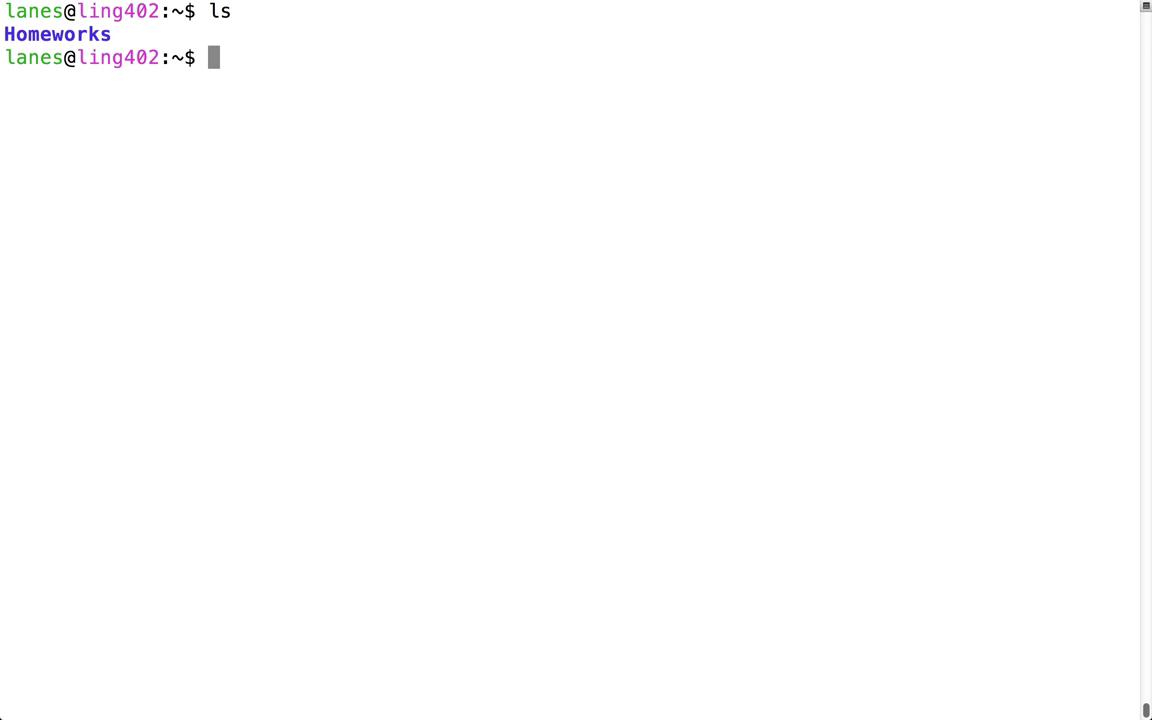
Step: List the contents of /usr and the root directory, then print the working directory
type("ls")
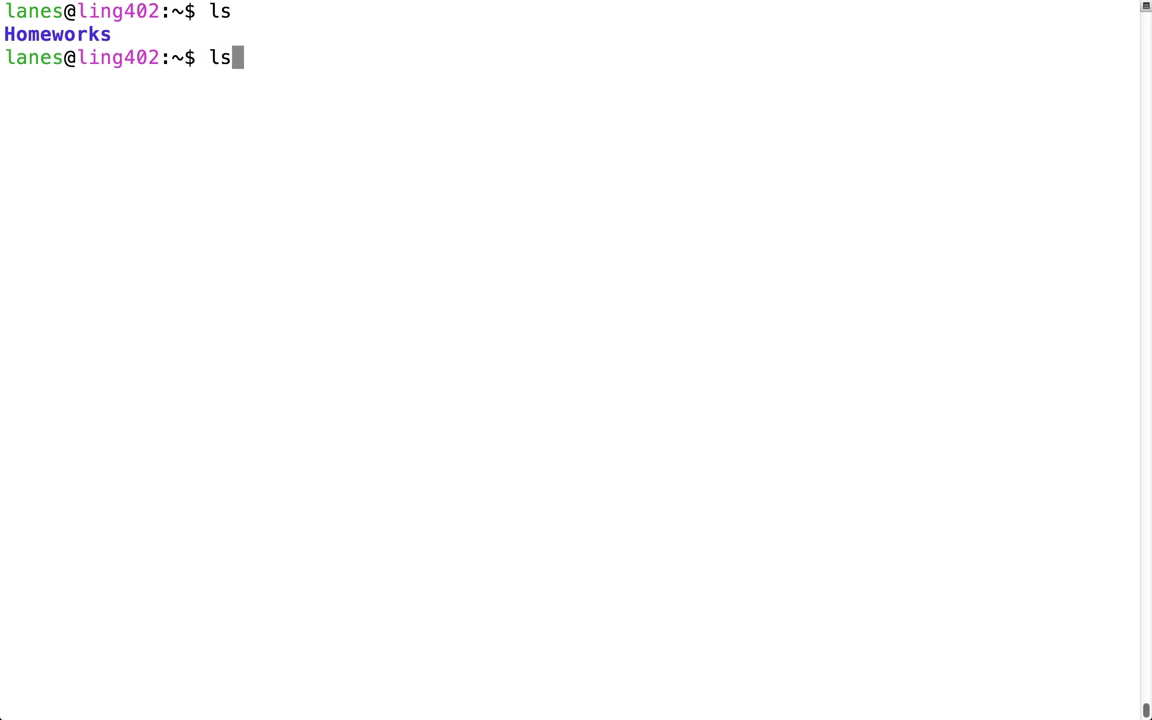
type("/usr")
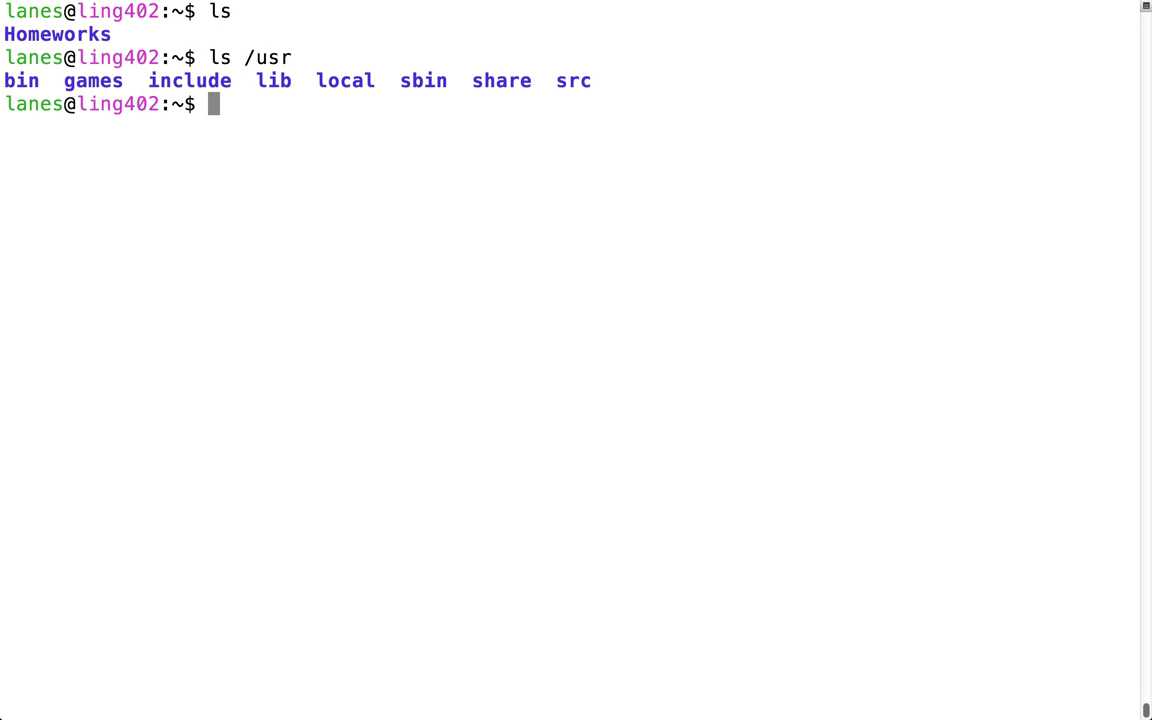
type("l")
type("pwd")
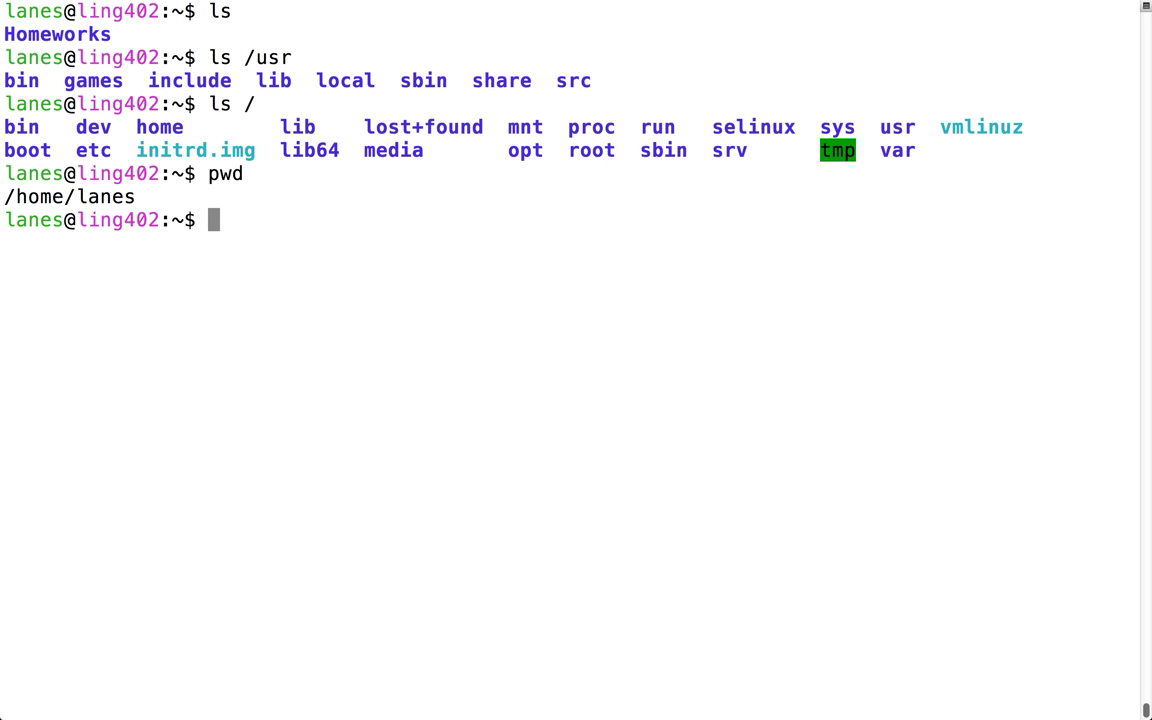
Step: Move into /usr, list it, and confirm the location with pwd
type("cd /usr")
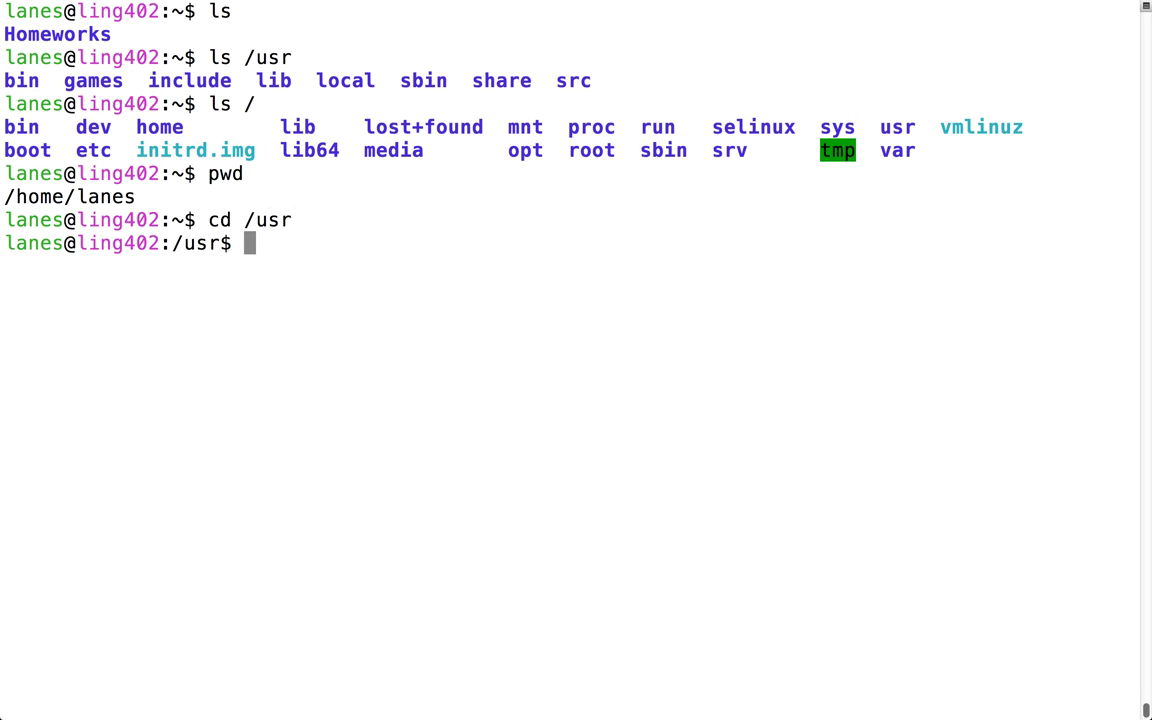
type("ls")
type("pwd")
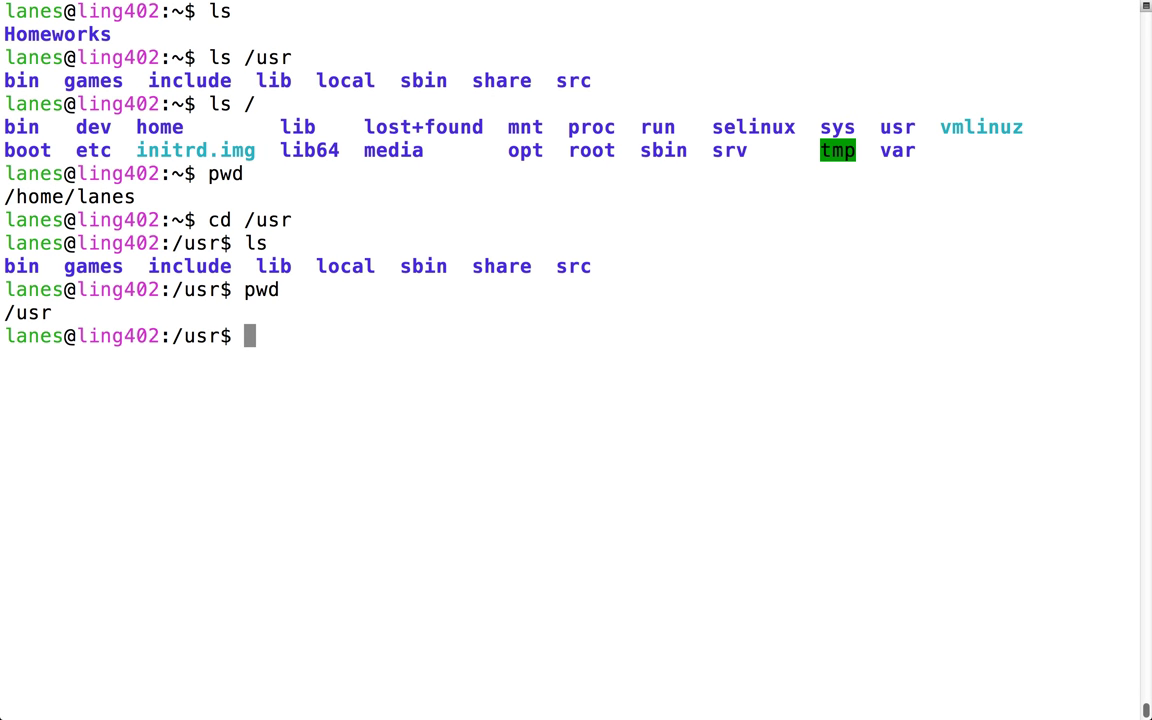
type("cd")
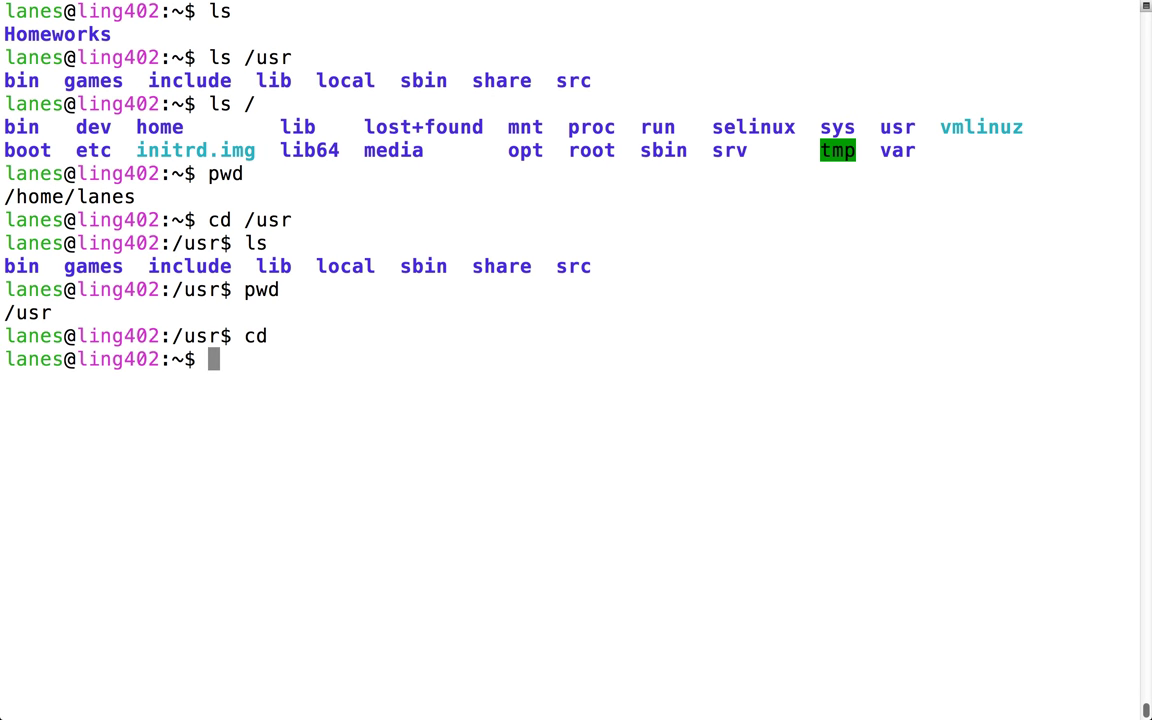
type("pwd")
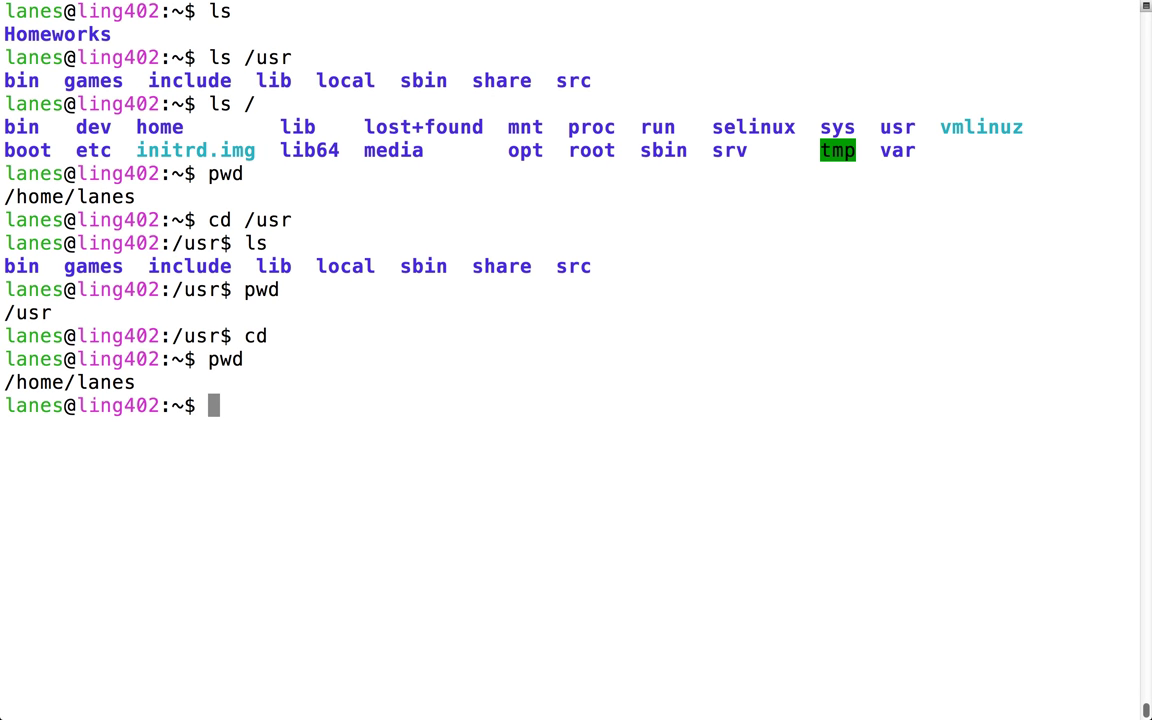
Step: Return home, list and confirm /home/lanes, then clear the screen
type("ls")
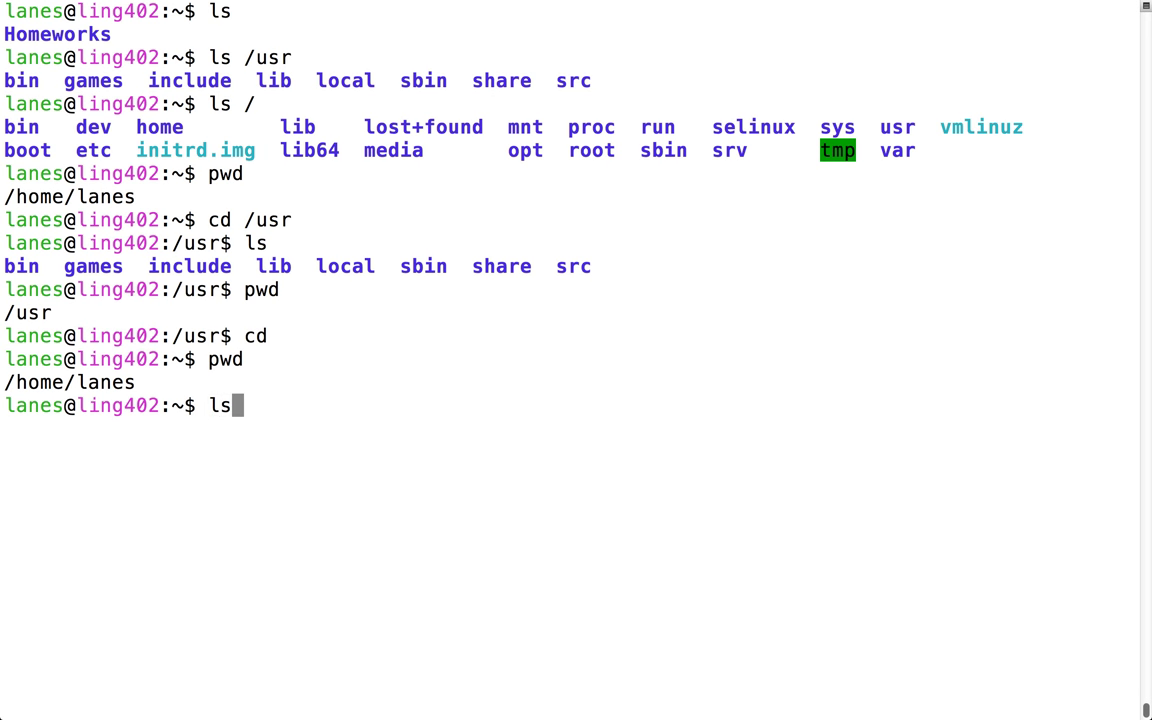
type("cd")
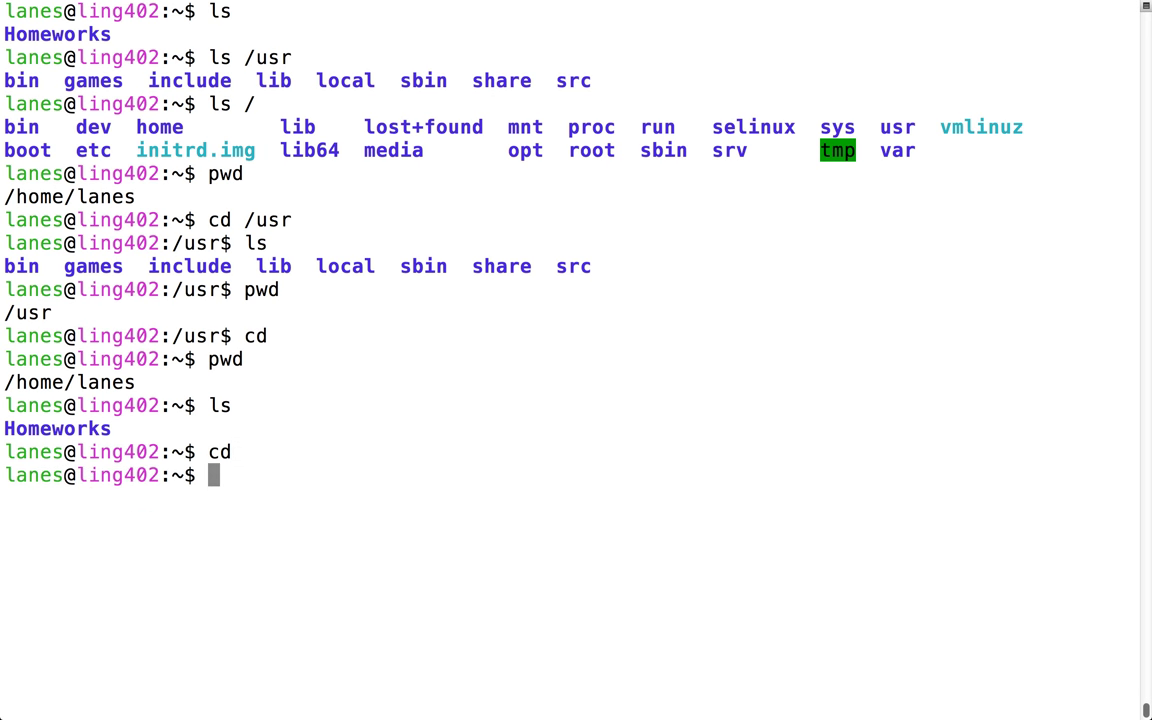
type("ls")
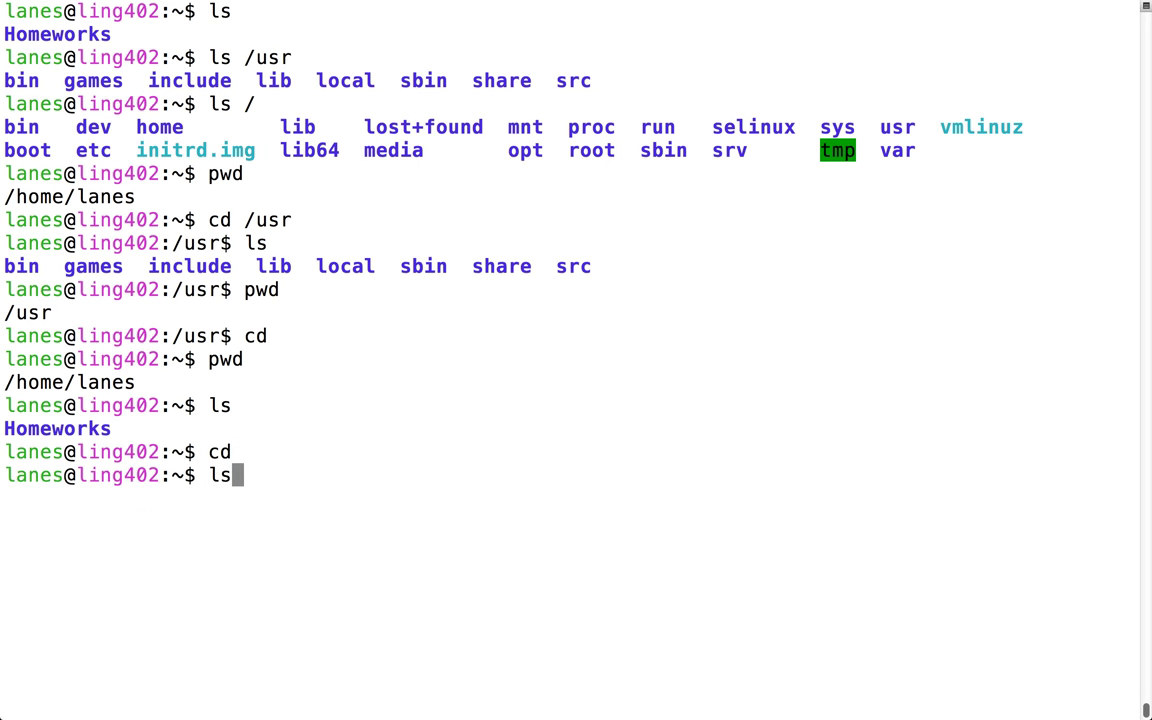
type("pwd")
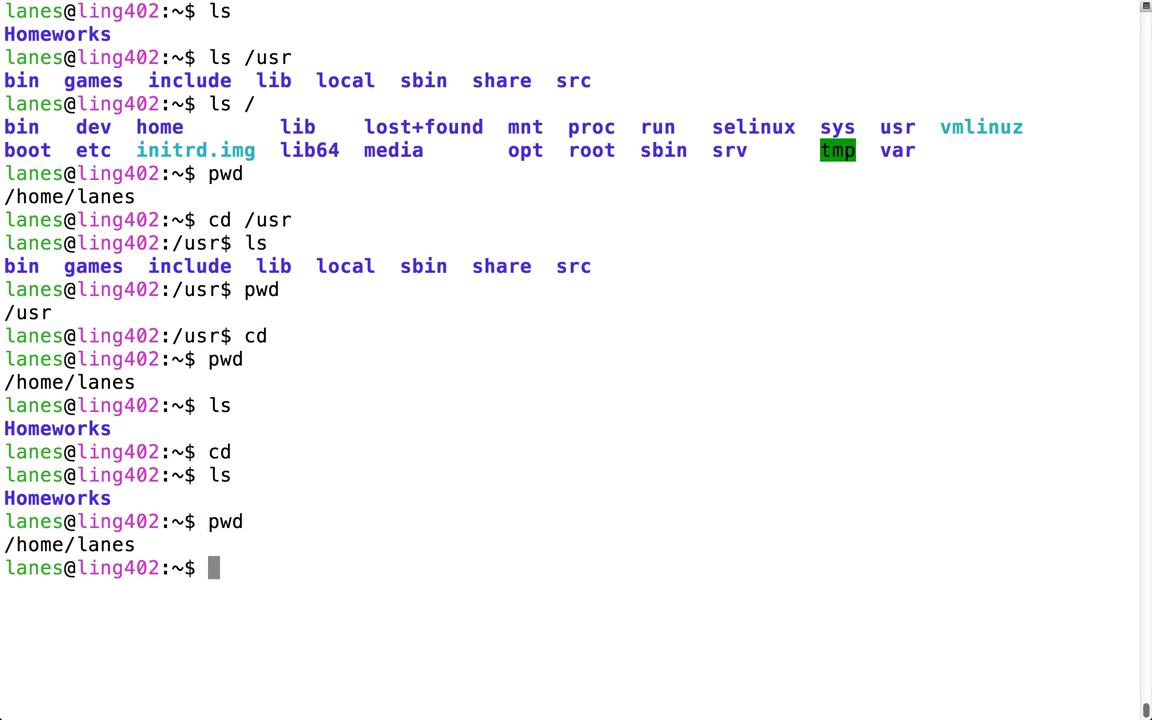
type("cd")
type("ls")
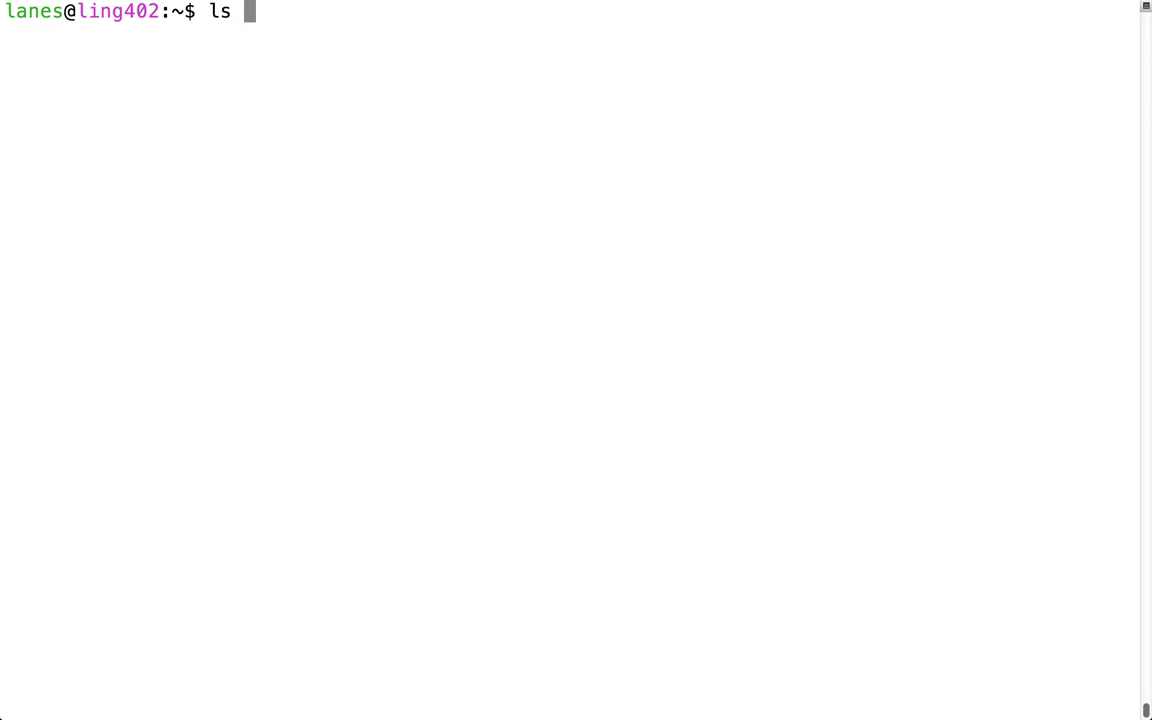
Step: List /usr, change into /usr, and confirm it with pwd
type("/usr")
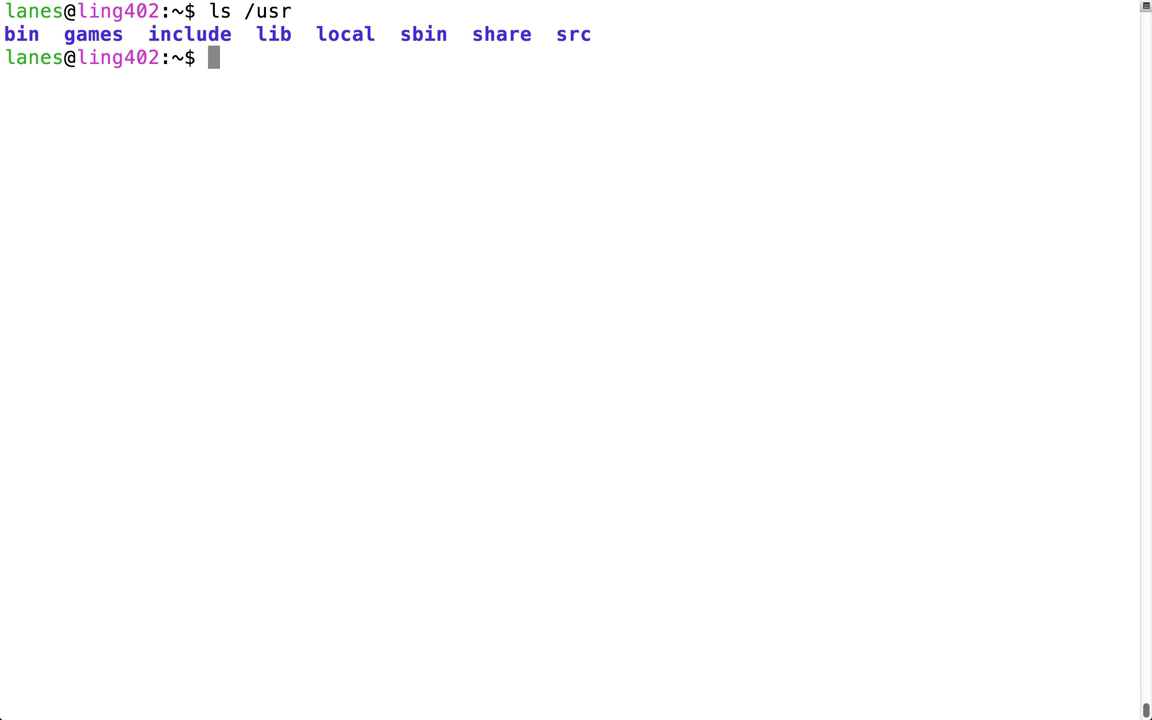
type("cd /")
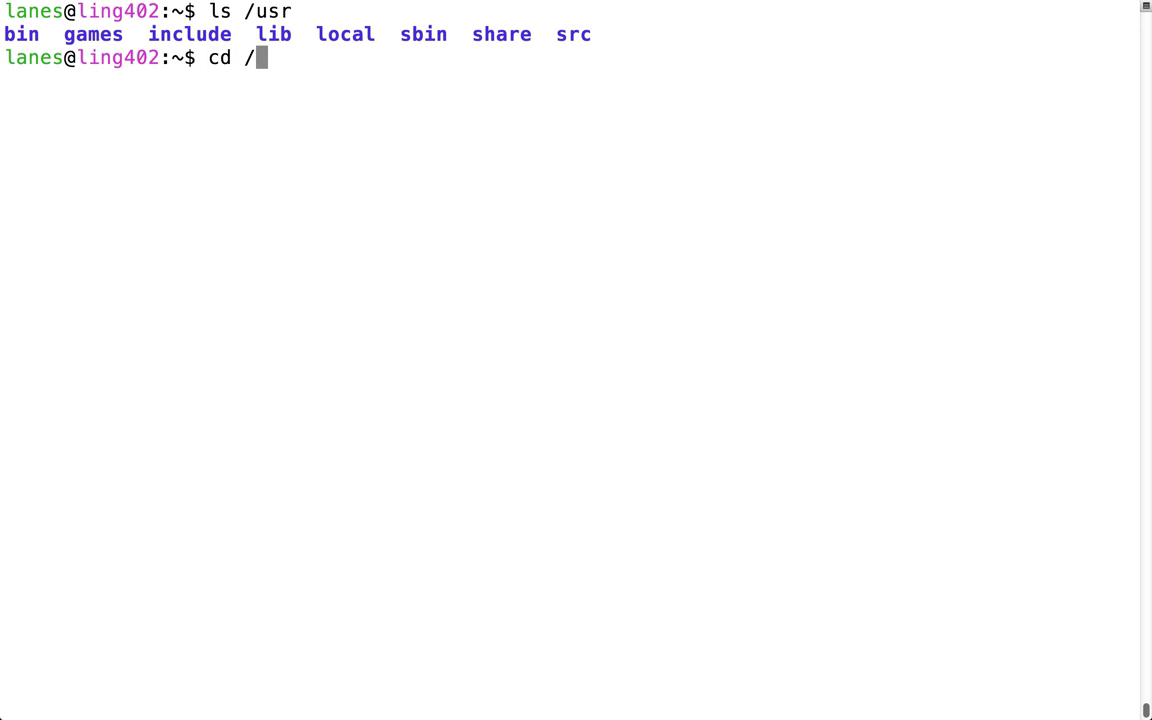
type("usr")
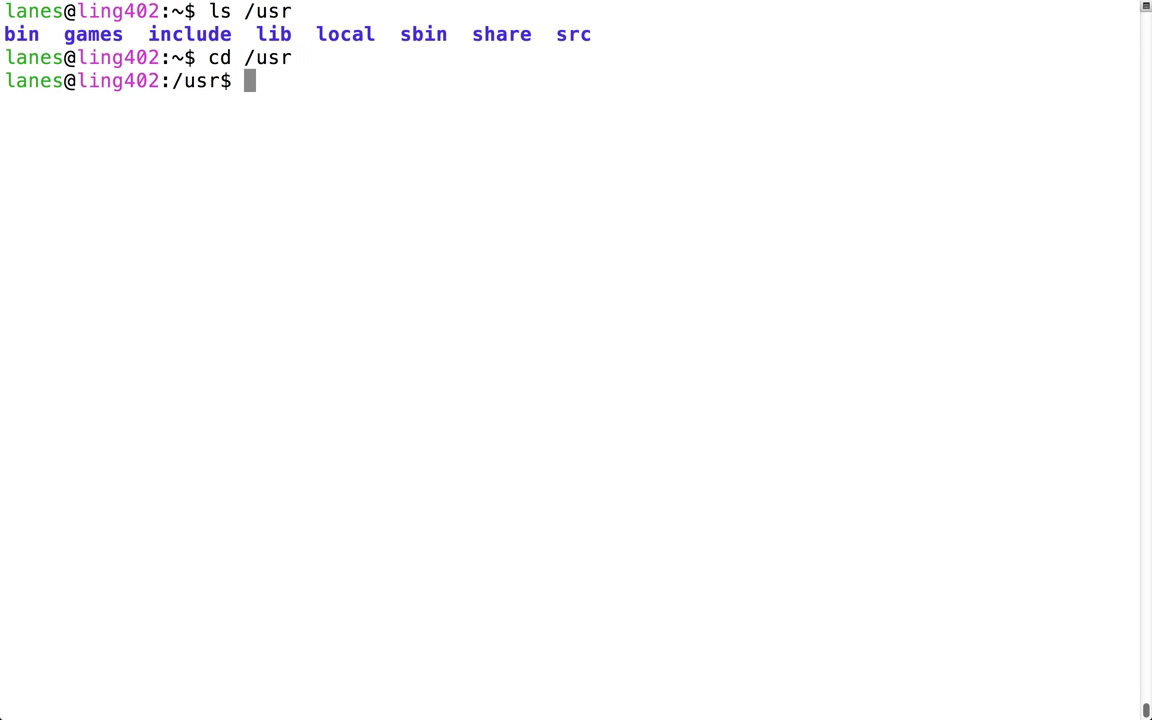
type("pwd")
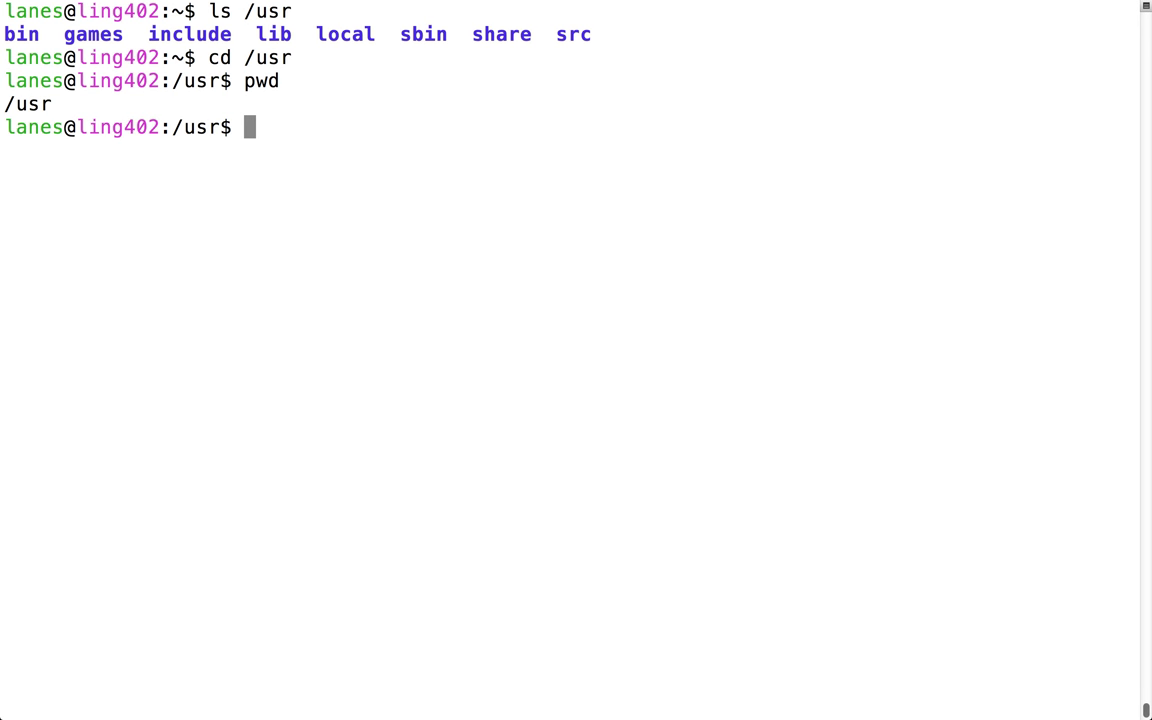
Step: List the root directory, clear the screen, and change into /bin
type("ls")
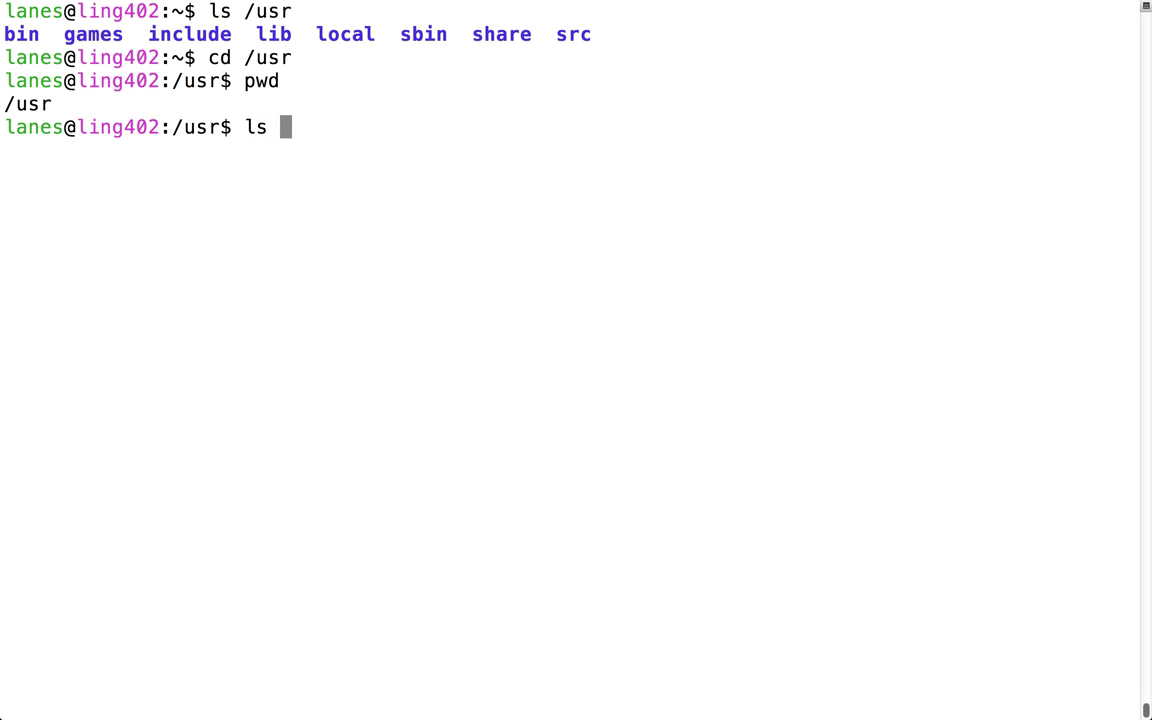
type("/")
type("cd")
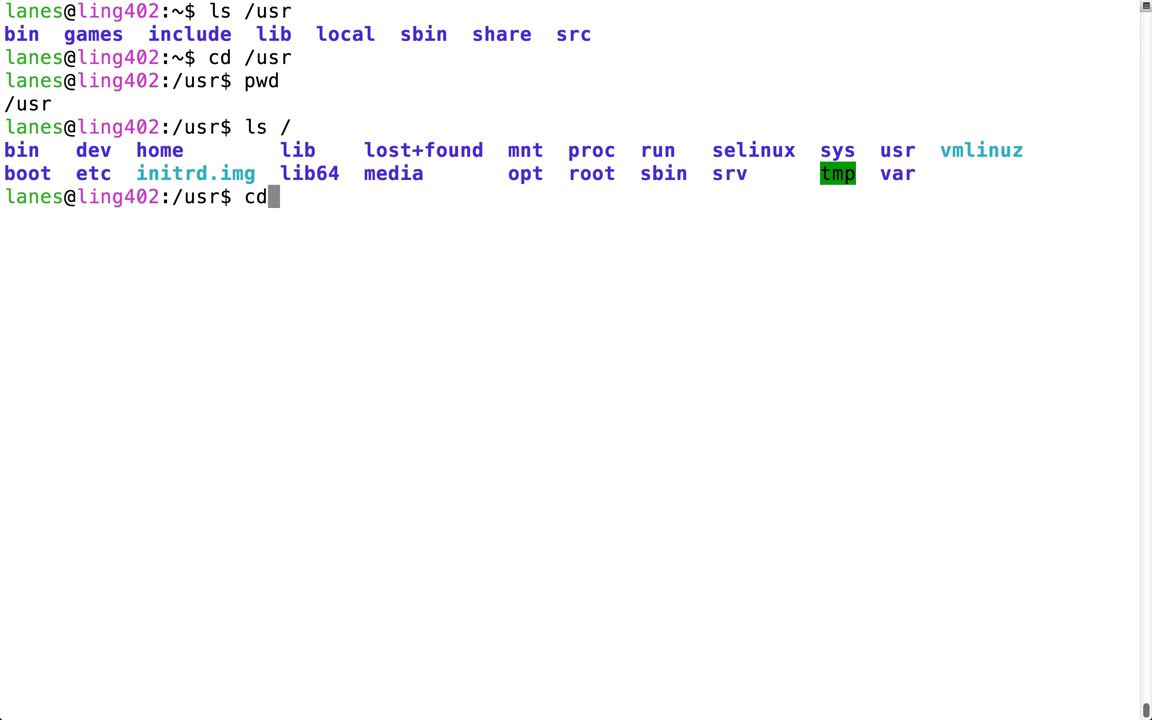
type("/")
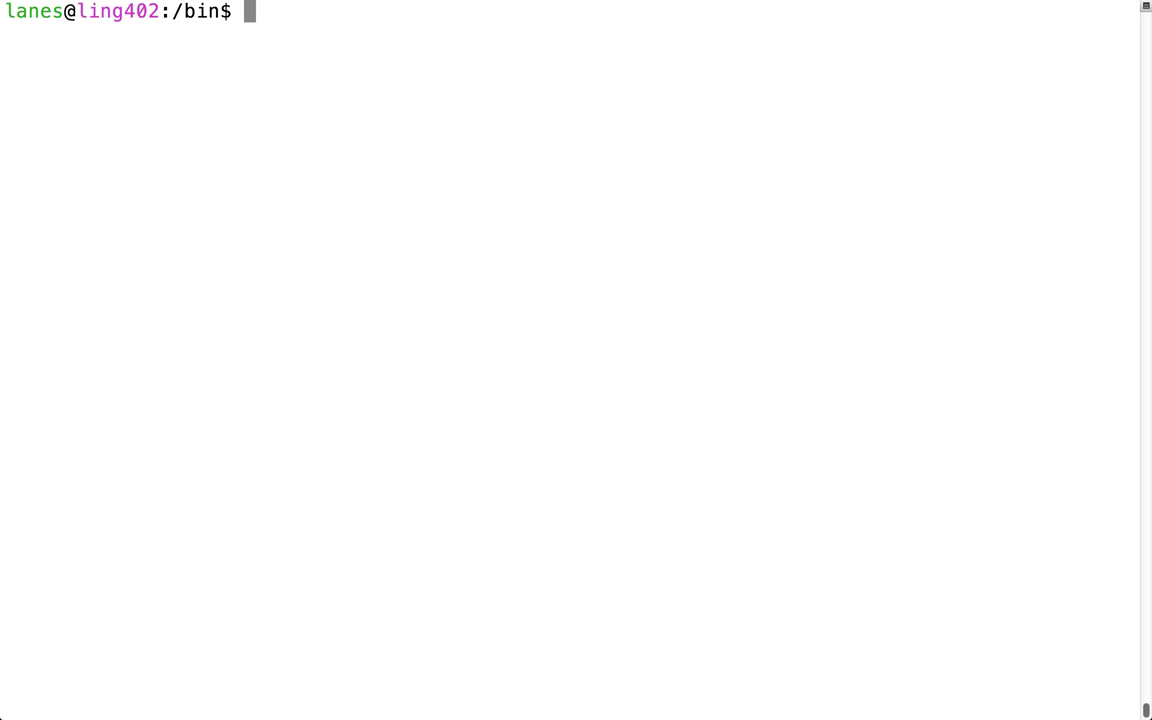
Step: List the programs in /bin, then return home and clear the screen
type("cd /bin")
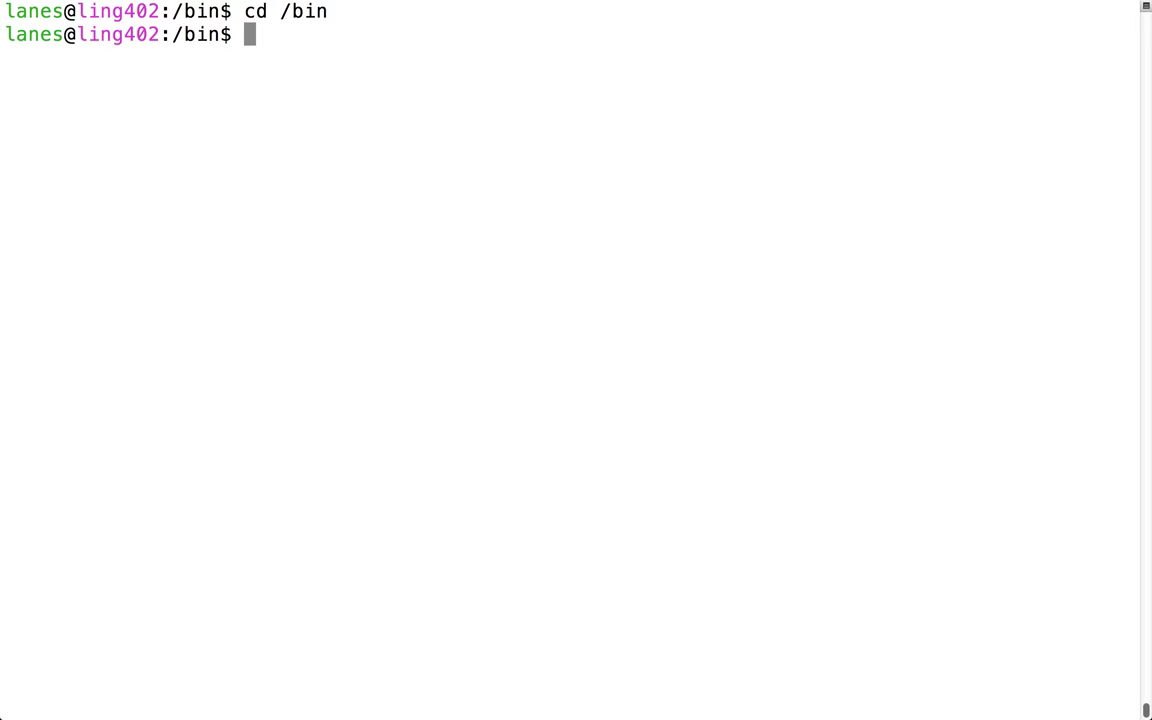
type("ls")
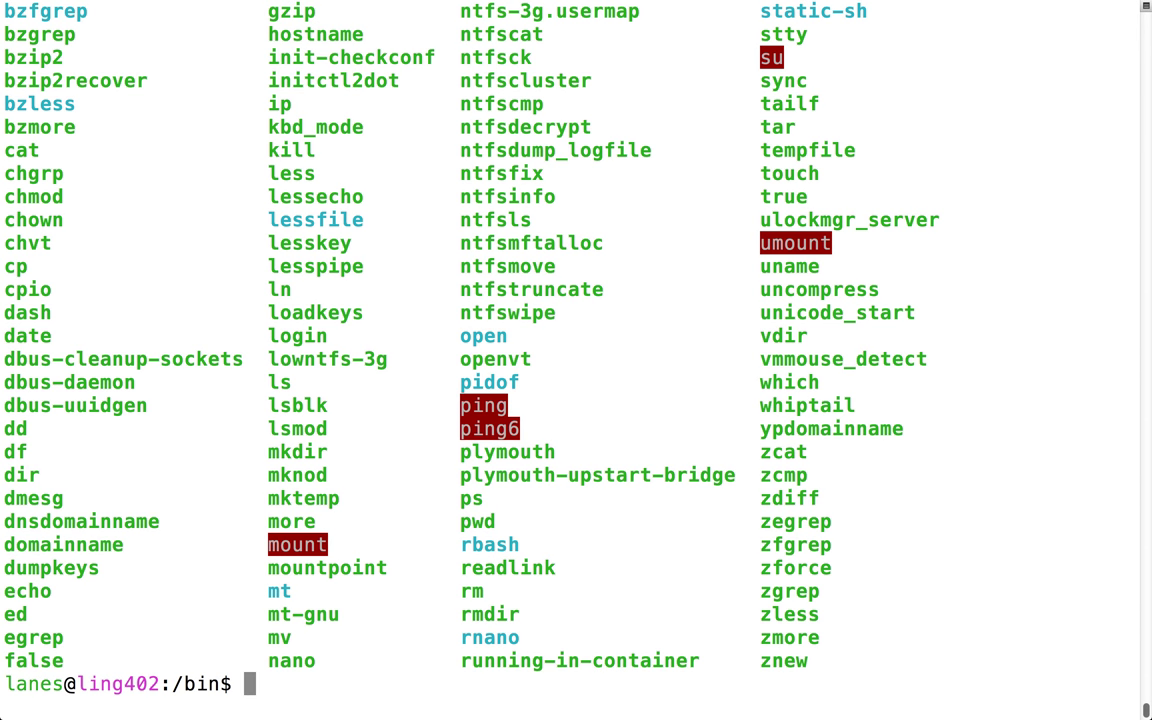
type("cd")
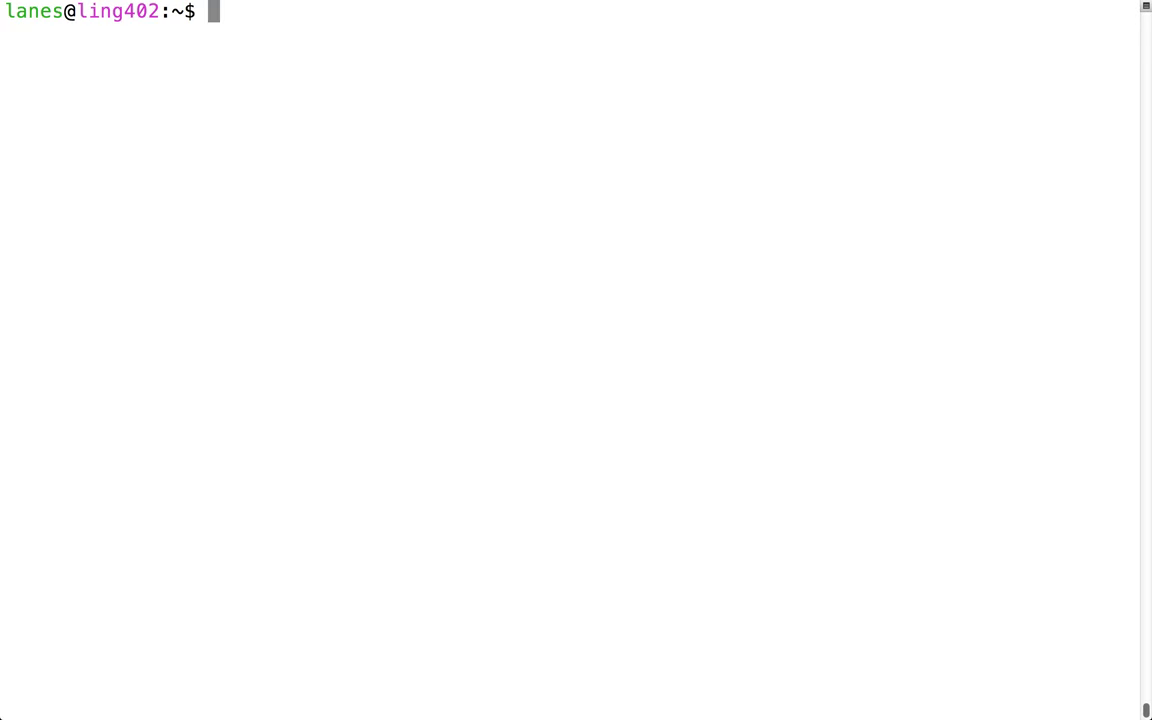
Step: Run man ls to show the ls manual page
type("man ls")
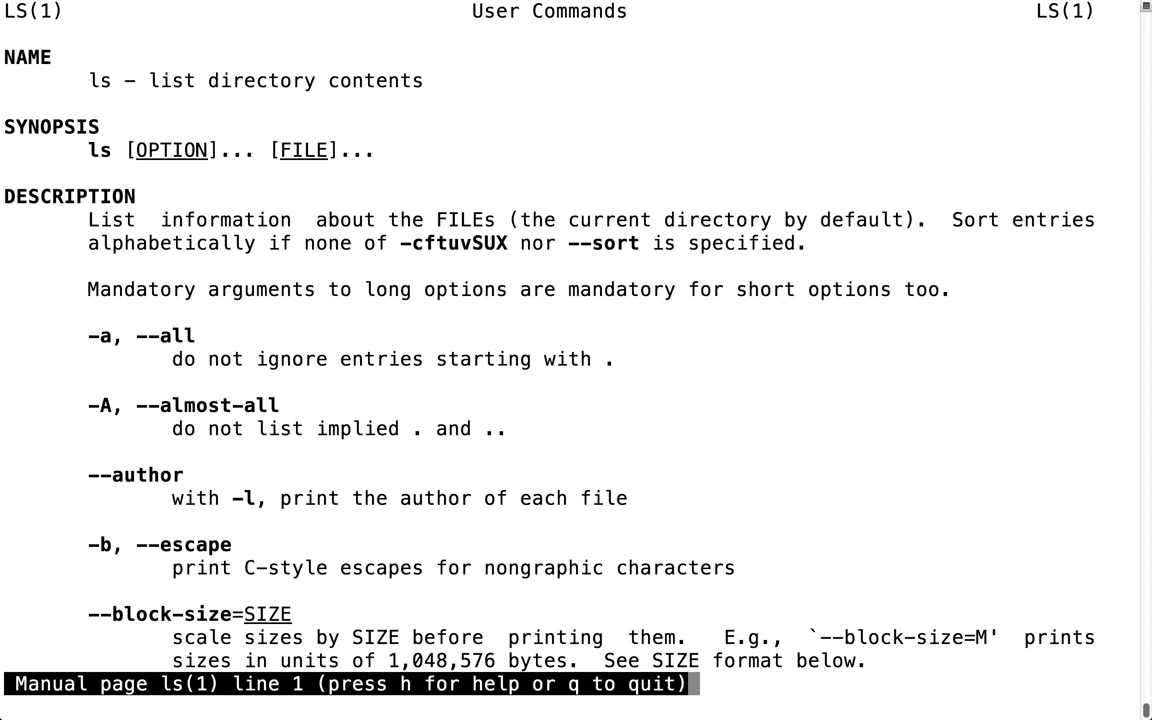
Step: Quit the manual and list home including hidden files, highlighting .bash_logout
key("q")
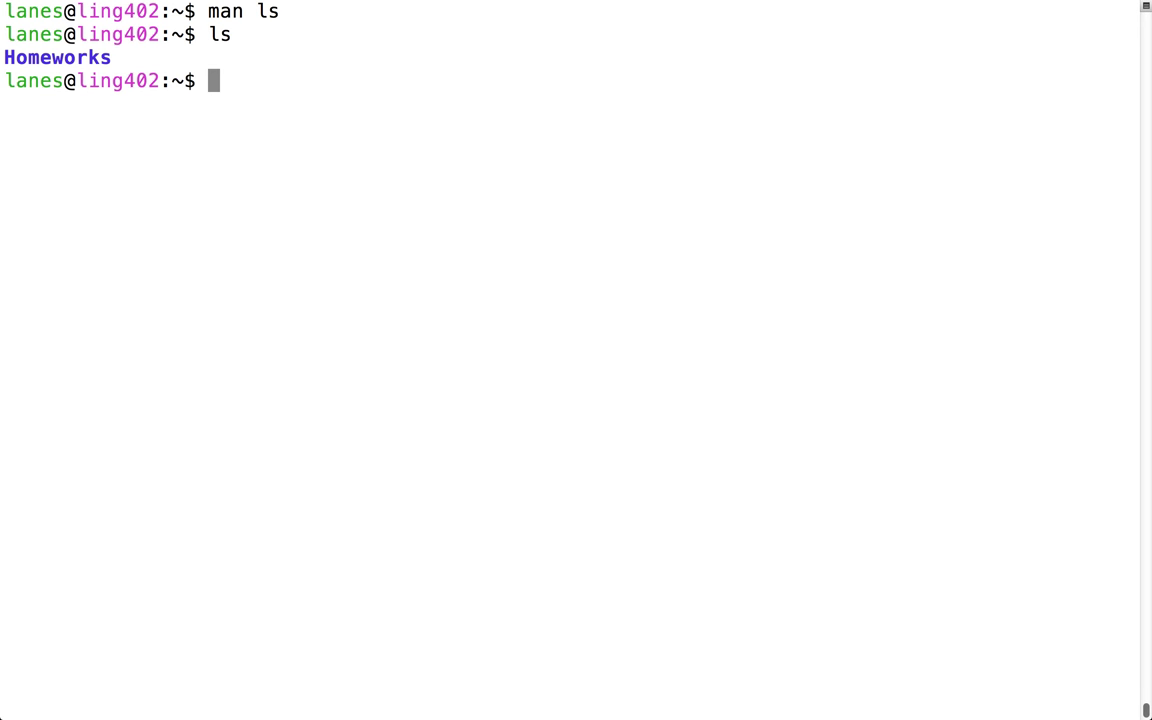
type("ls -a")
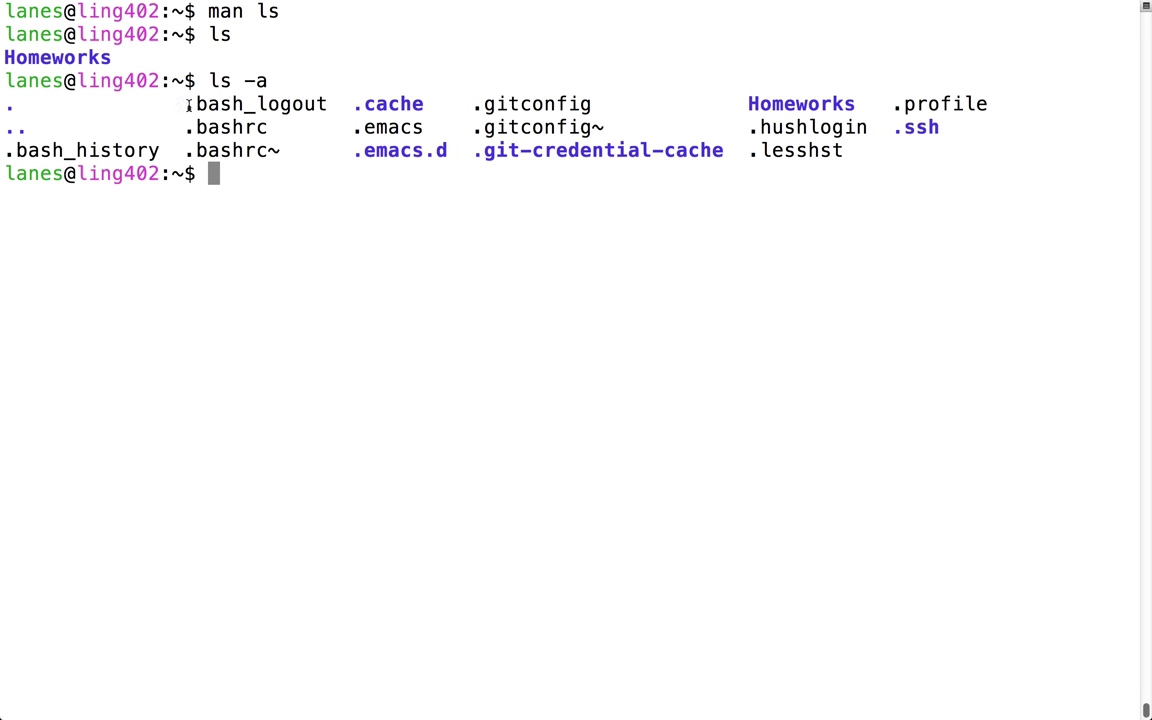
double_click(255, 104)
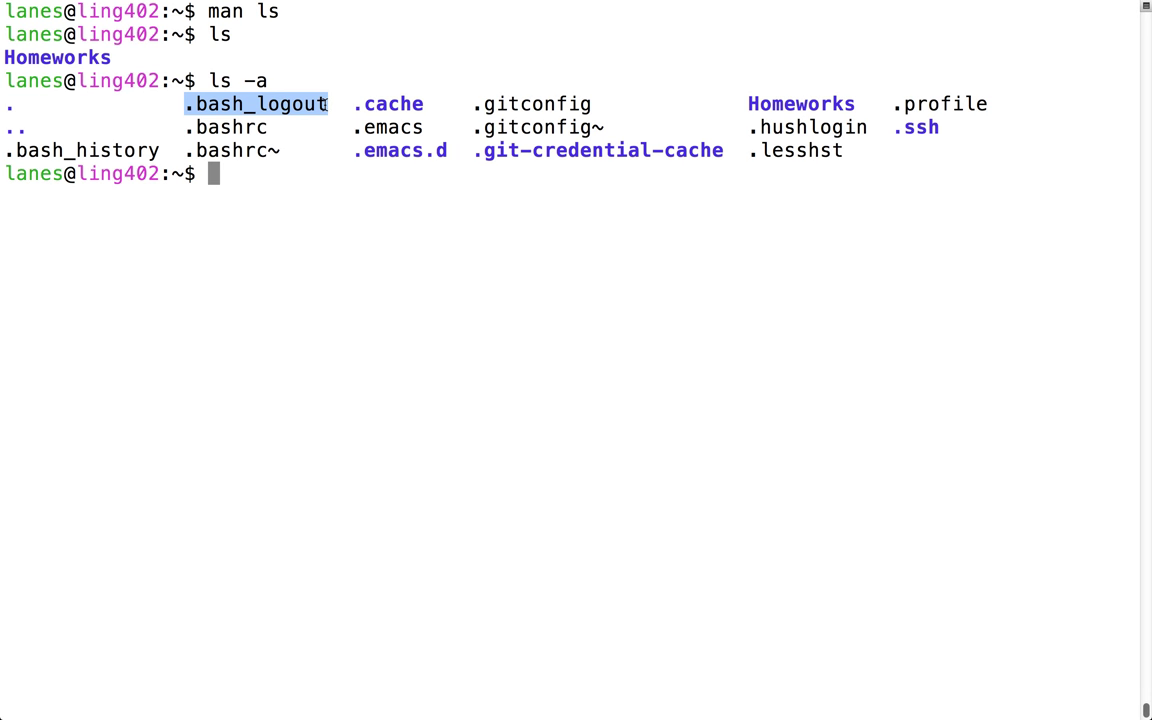
Step: Repeat the hidden-file listing with ls --all, then reopen the ls manual
type("ls --all")
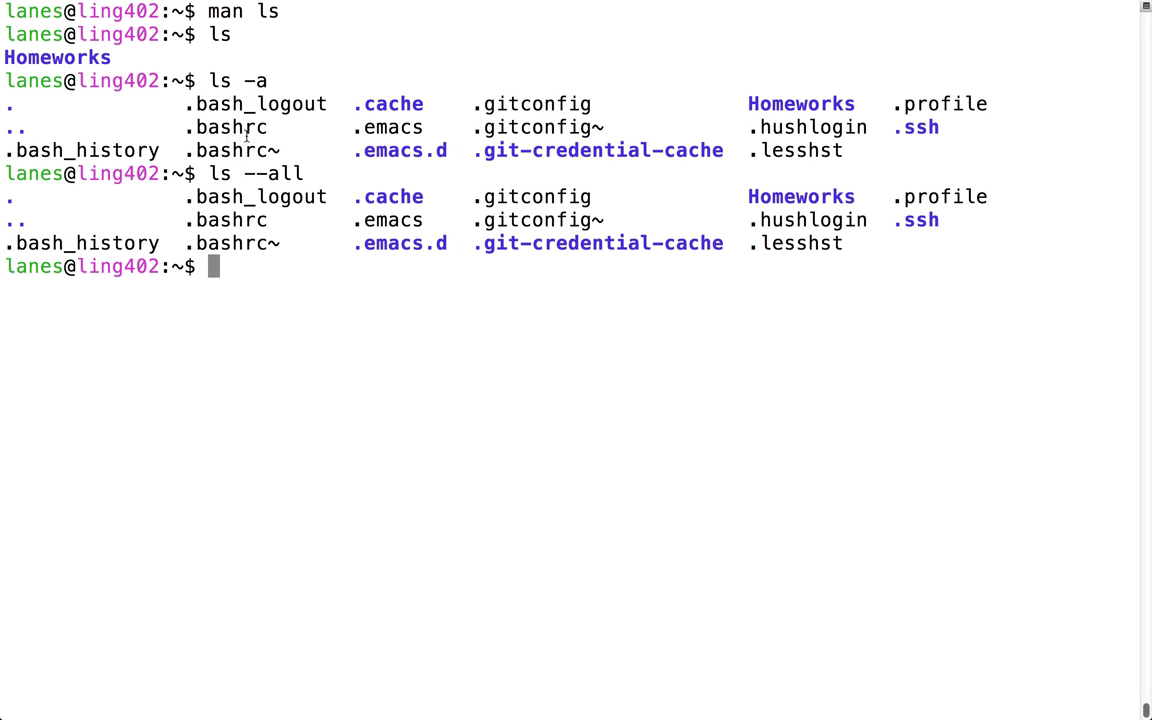
double_click(274, 173)
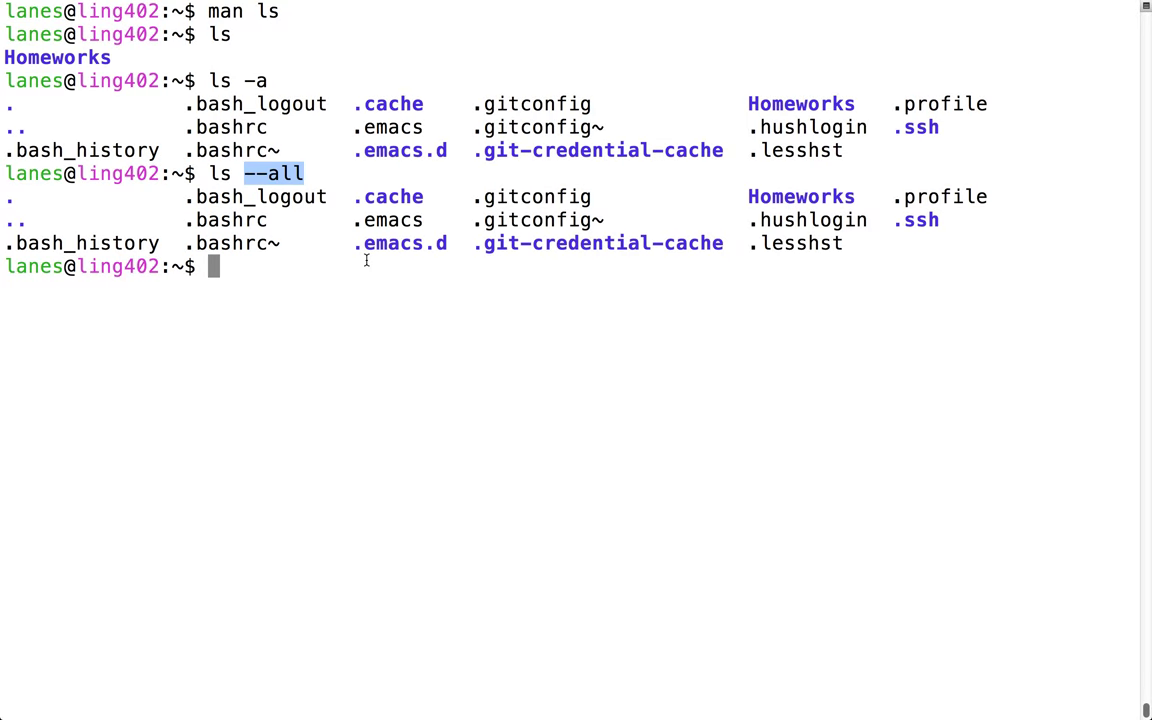
type("man ls")
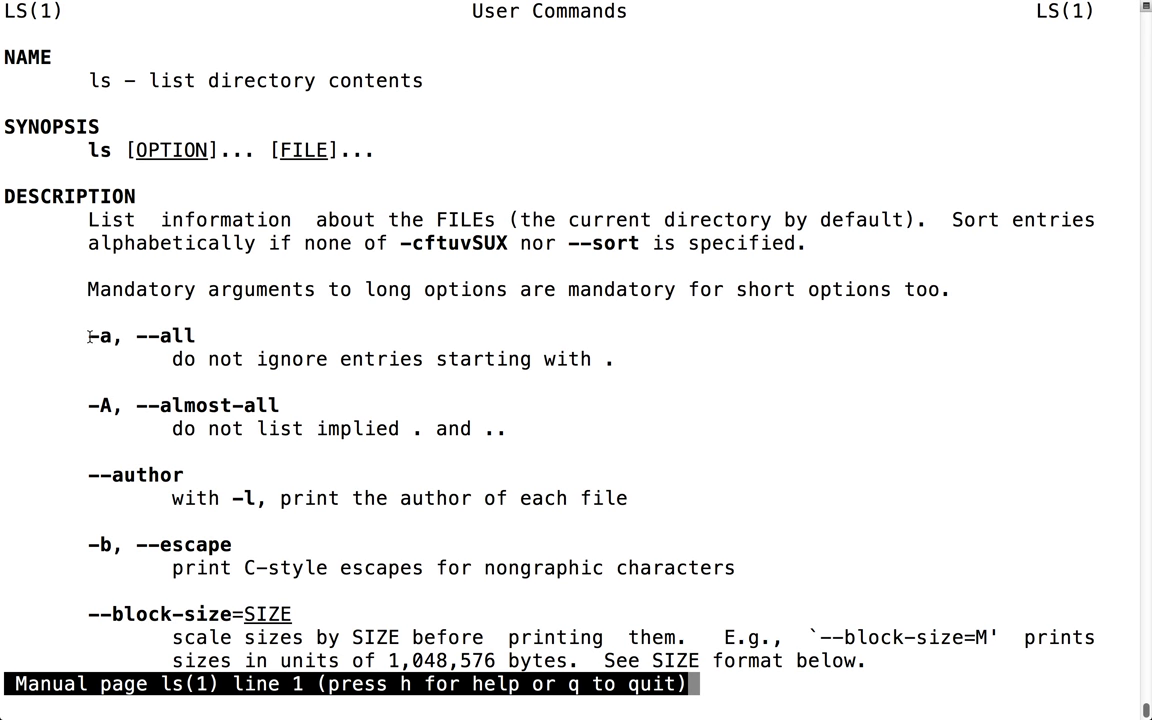
Step: Highlight the '-a, --all' manual entry, scroll to '-l', then quit the manual
double_click(142, 335)
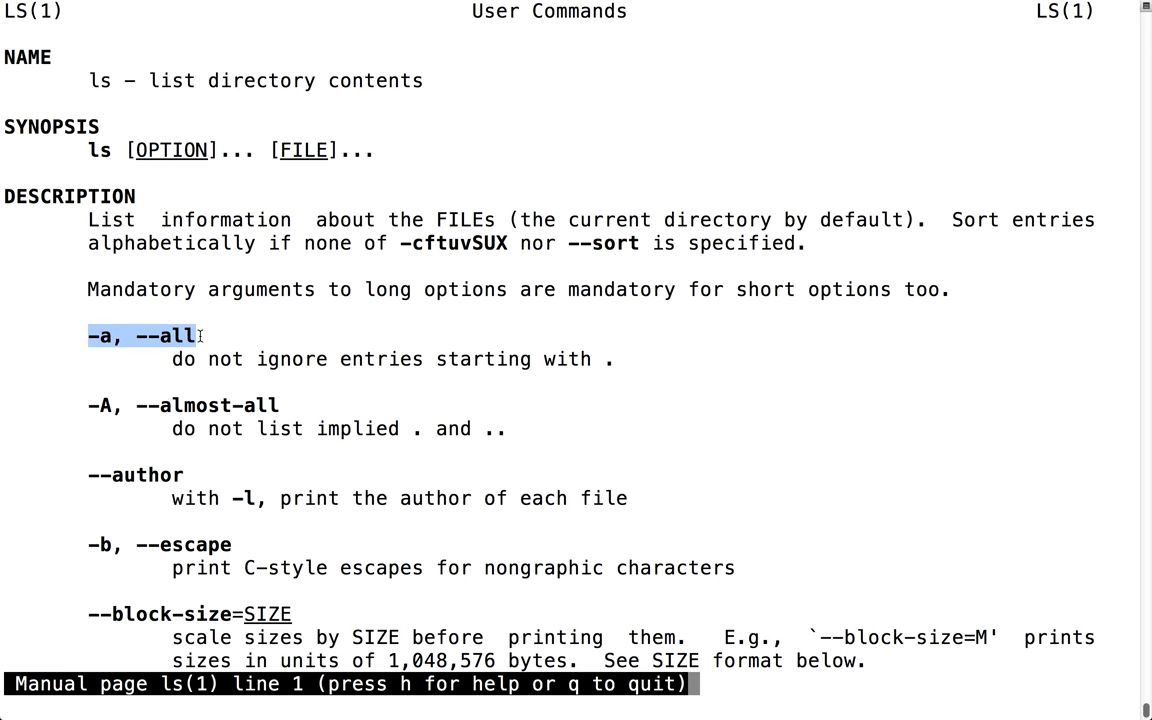
mouse_move(212, 345)
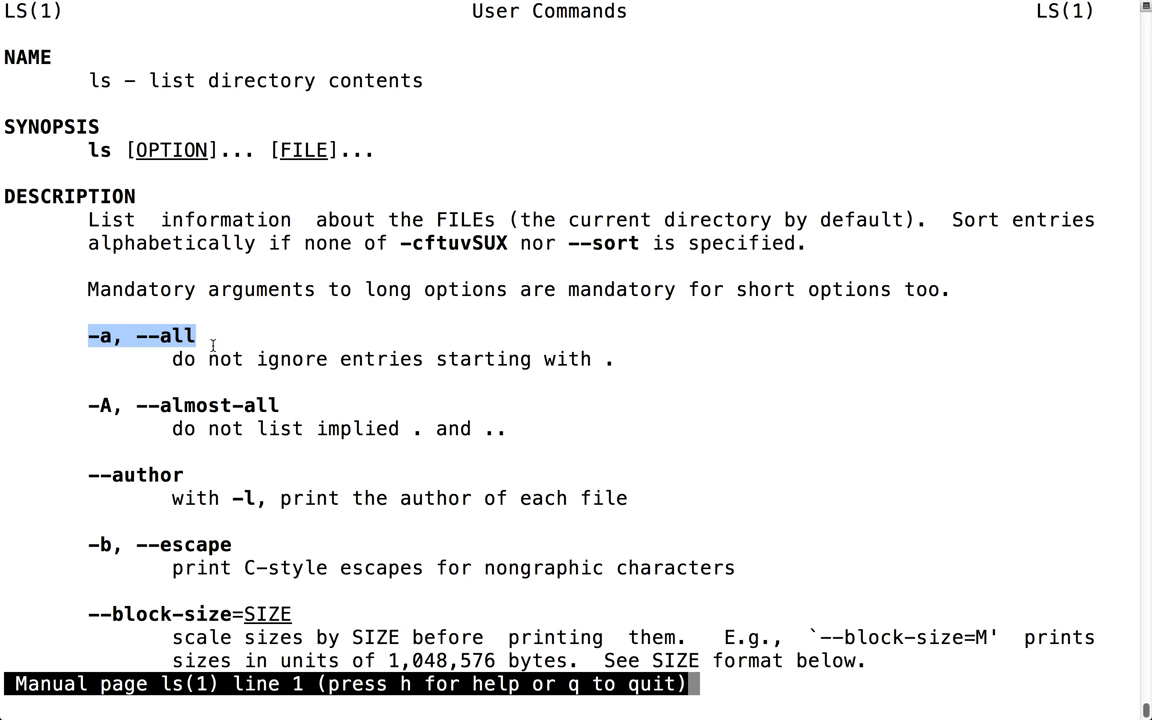
mouse_move(90, 354)
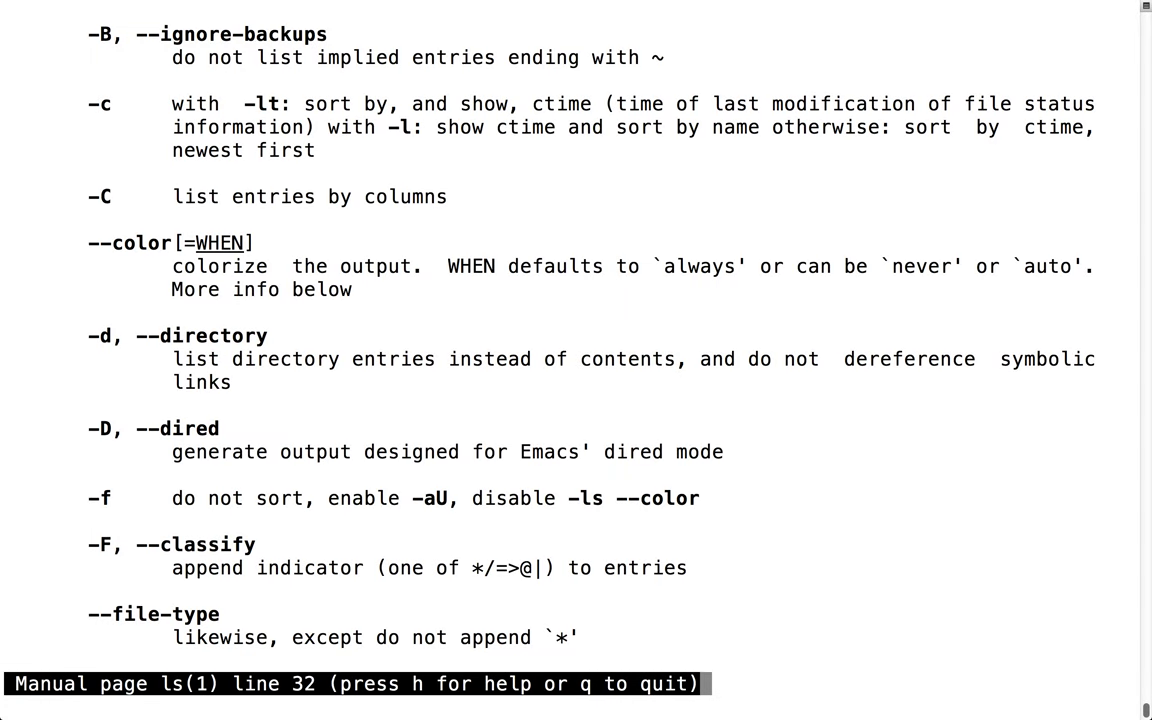
scroll("down", 3)
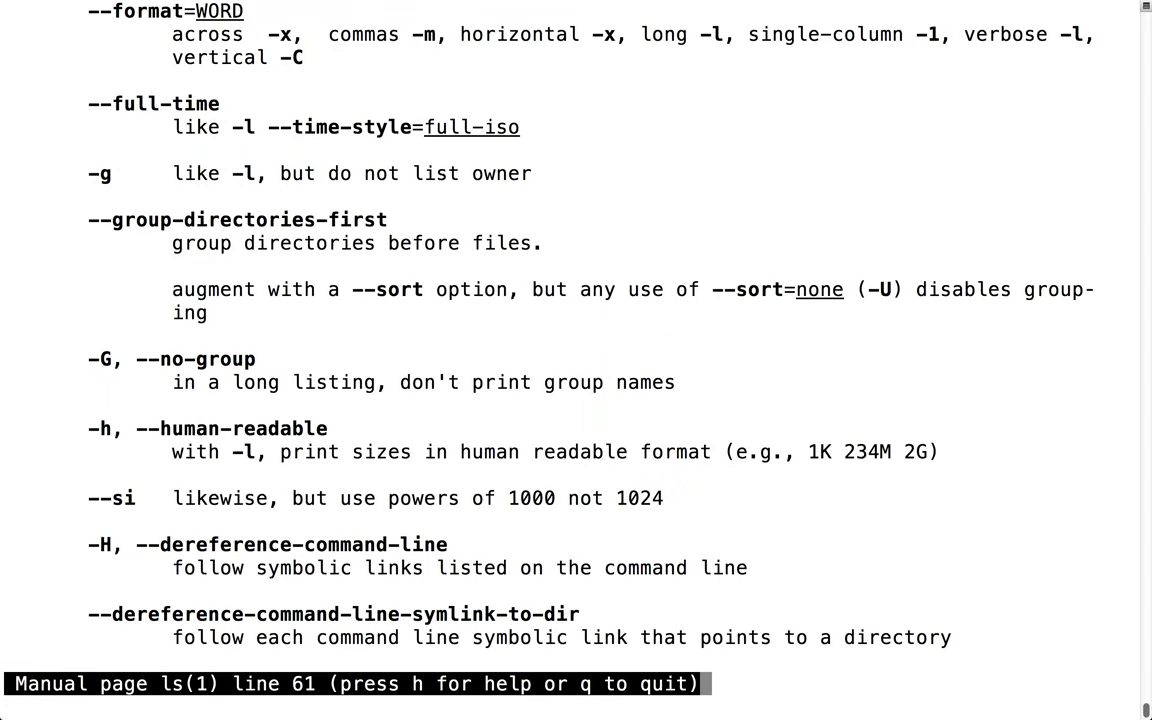
scroll("down", 3)
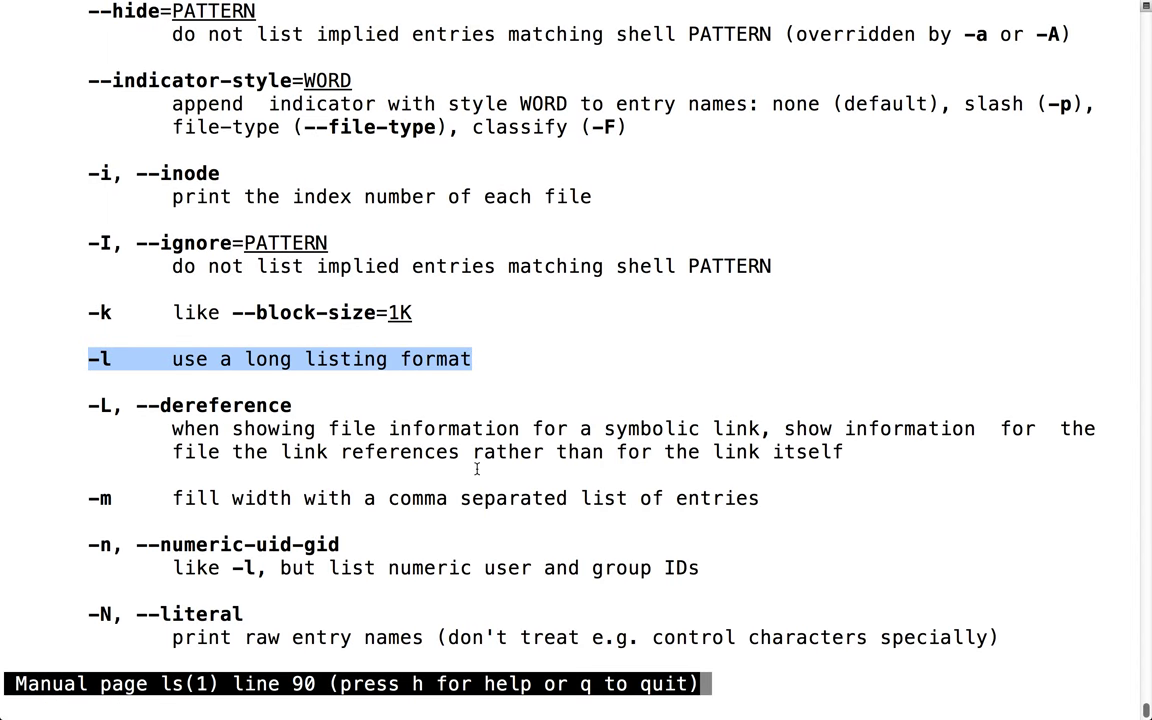
key("q")
type("ls -l")
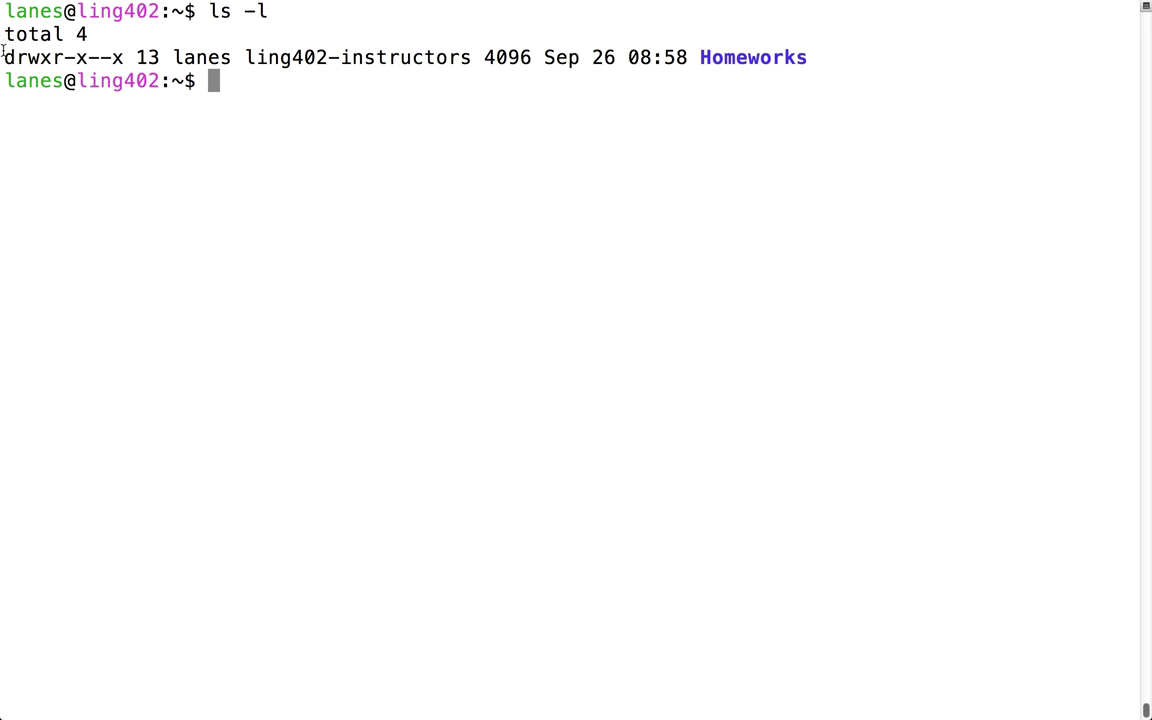
Step: Highlight Homeworks' permission string, owner and group fields, then reopen the ls manual
left_click_drag(5, 57, 113, 57)
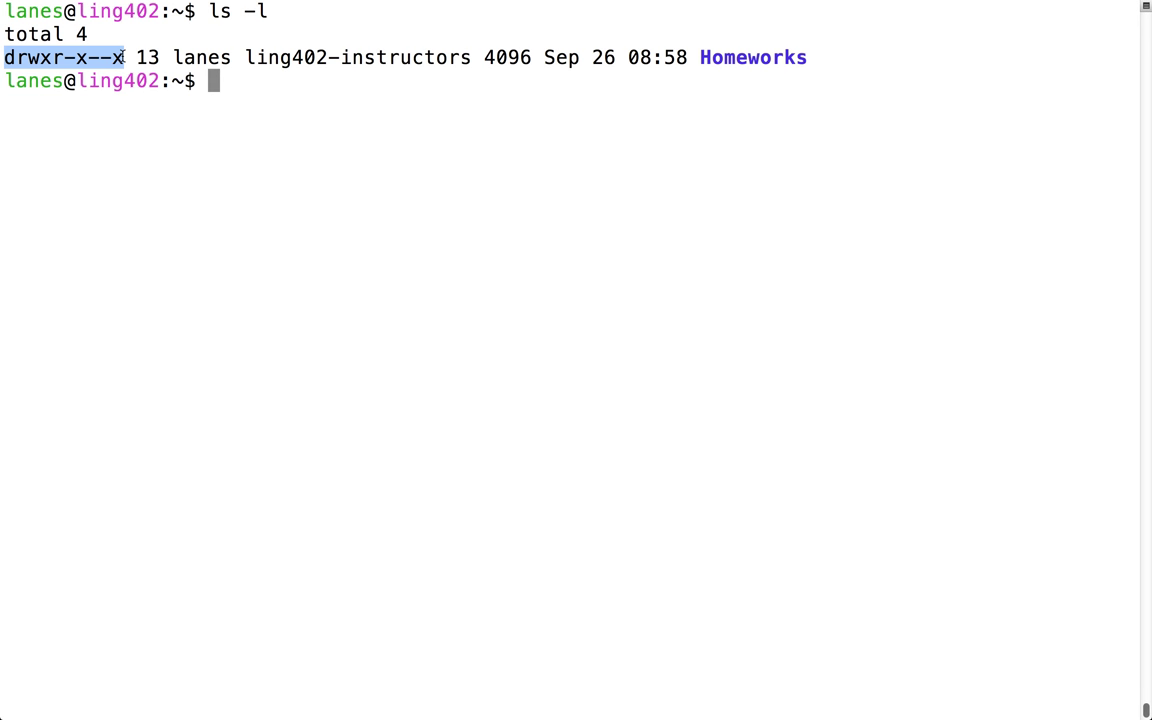
double_click(197, 57)
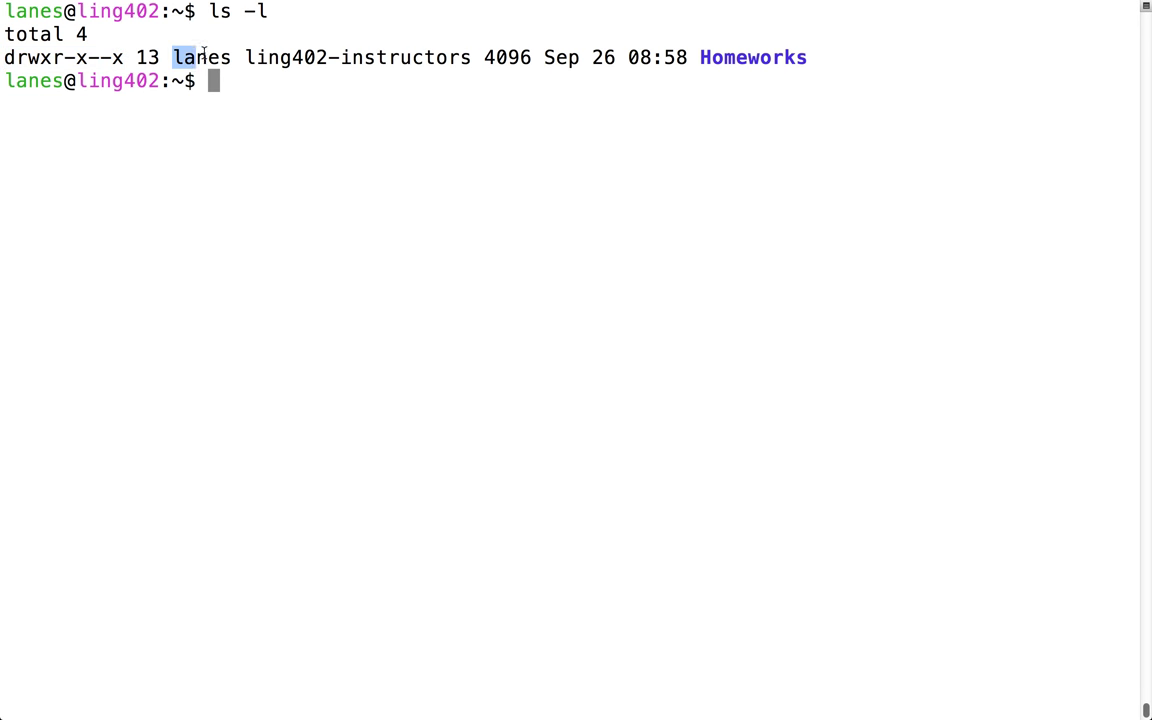
double_click(198, 57)
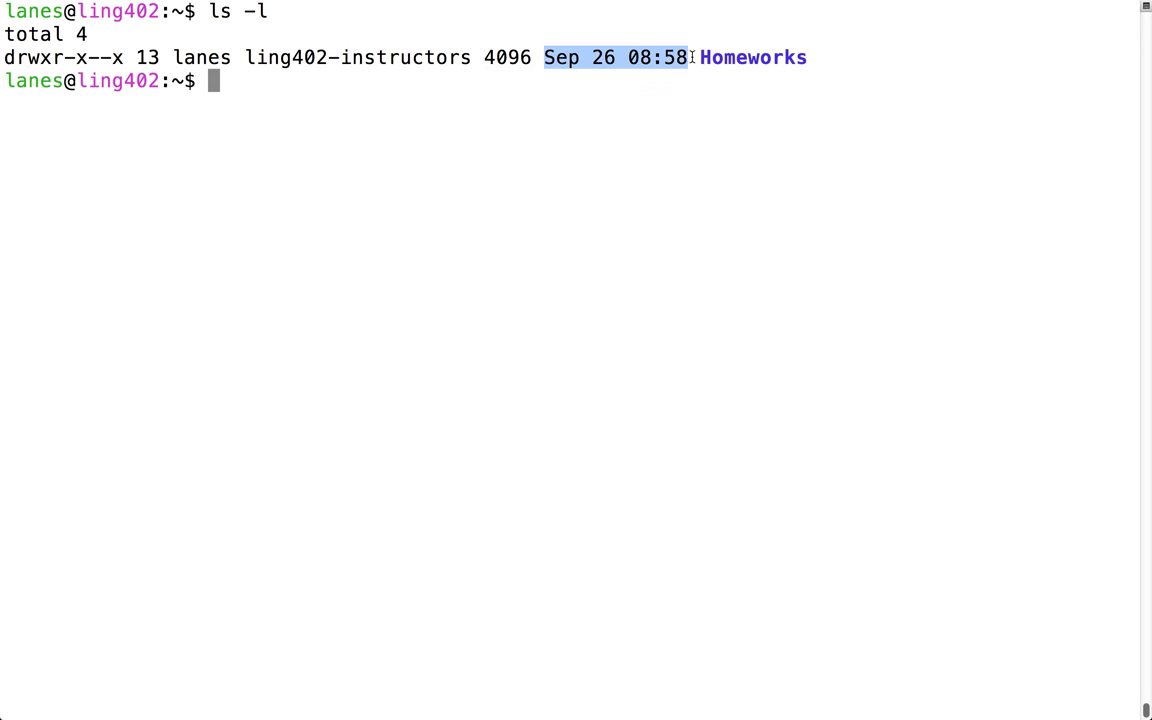
mouse_move(603, 115)
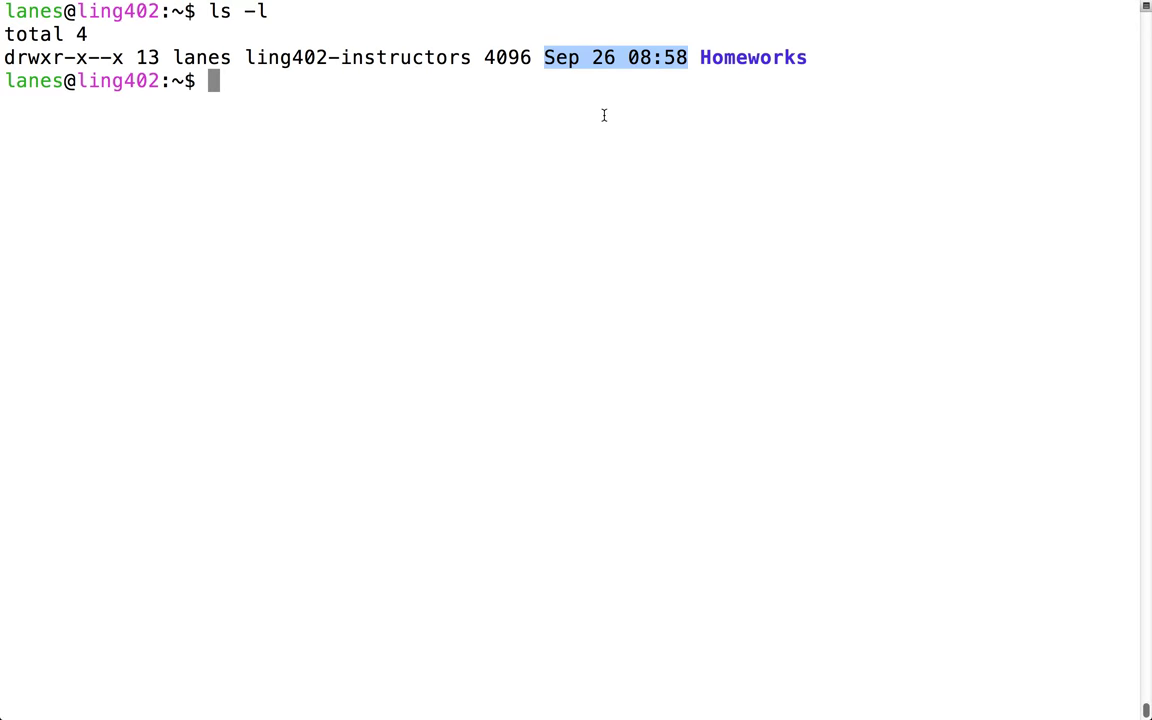
type("man ls")
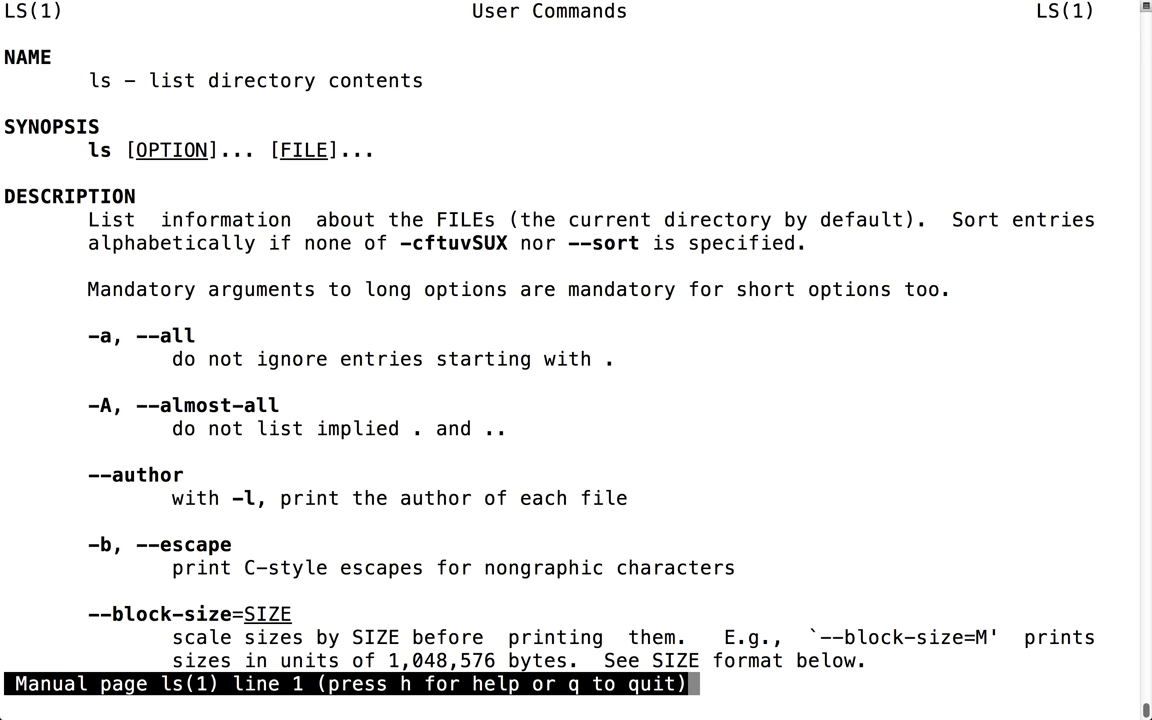
Step: Scroll the manual to the '-h, --human-readable' entry, then quit
scroll("down", 3)
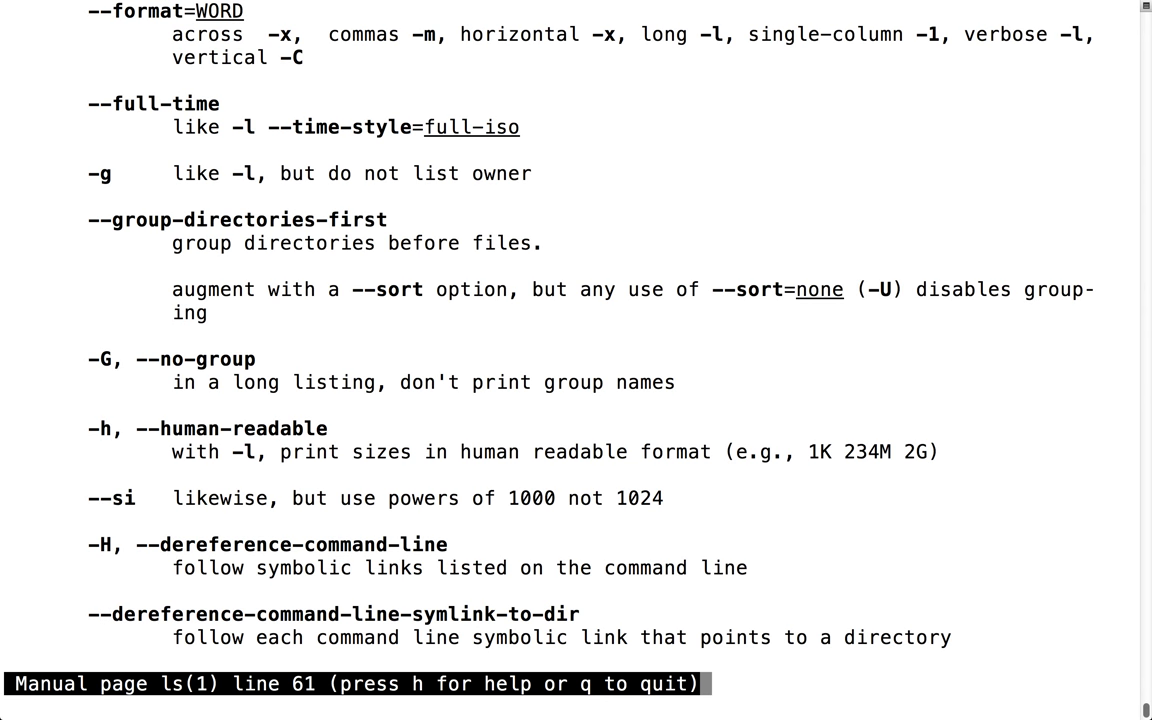
mouse_move(573, 117)
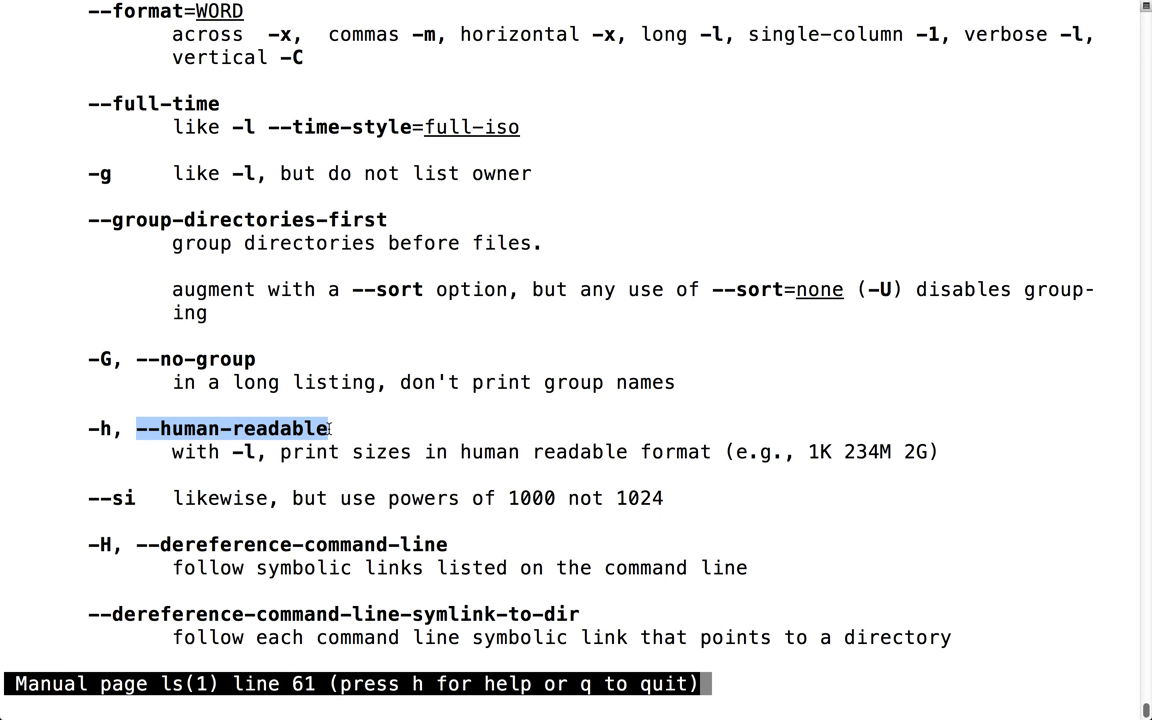
key("q")
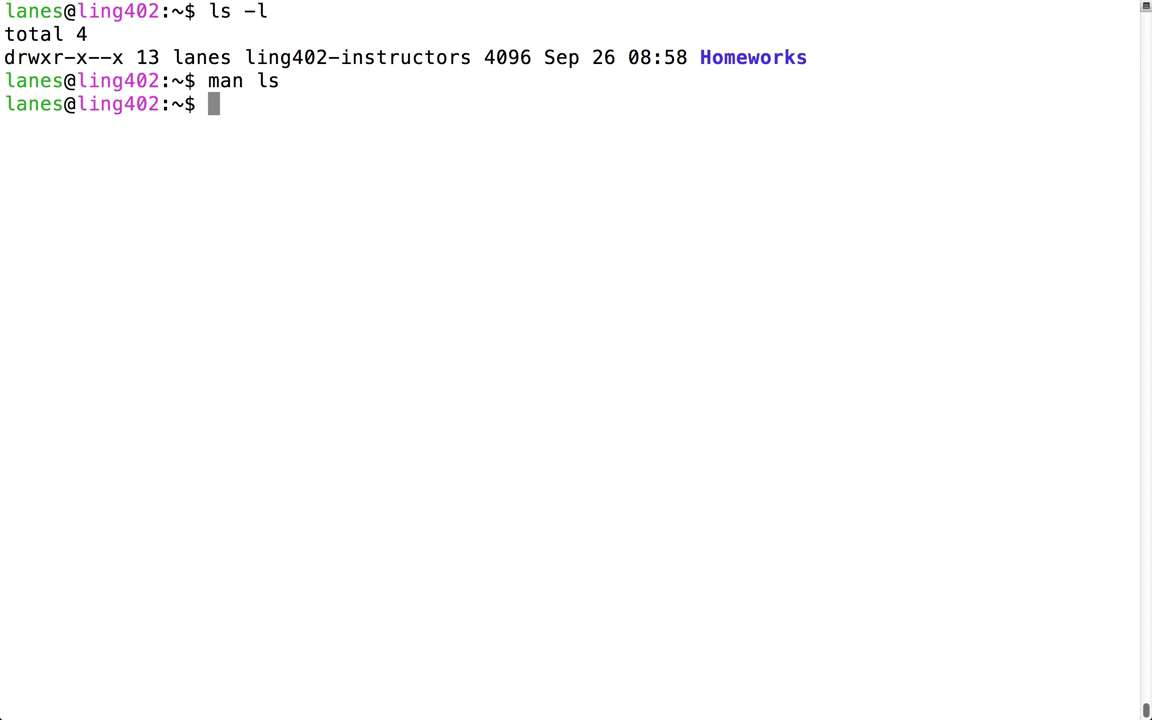
Step: Run ls -lh and highlight the 4.0K human-readable size of Homeworks
type("ls -lh")
type("ls -l -h")
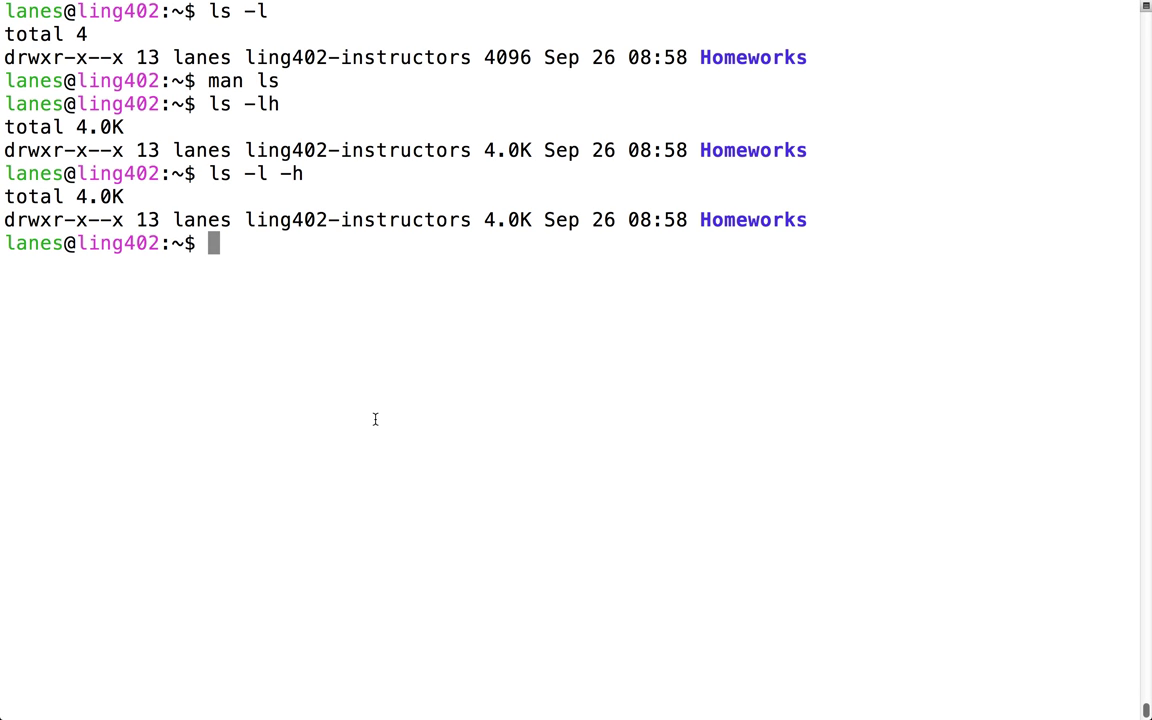
double_click(508, 219)
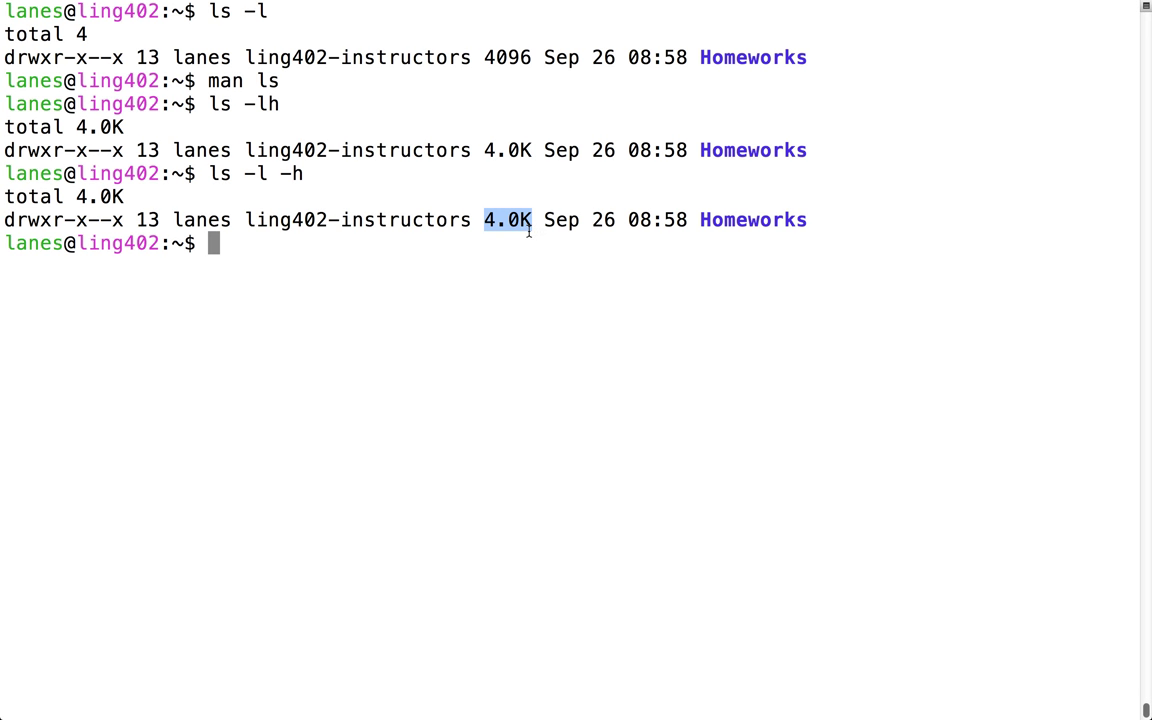
mouse_move(463, 297)
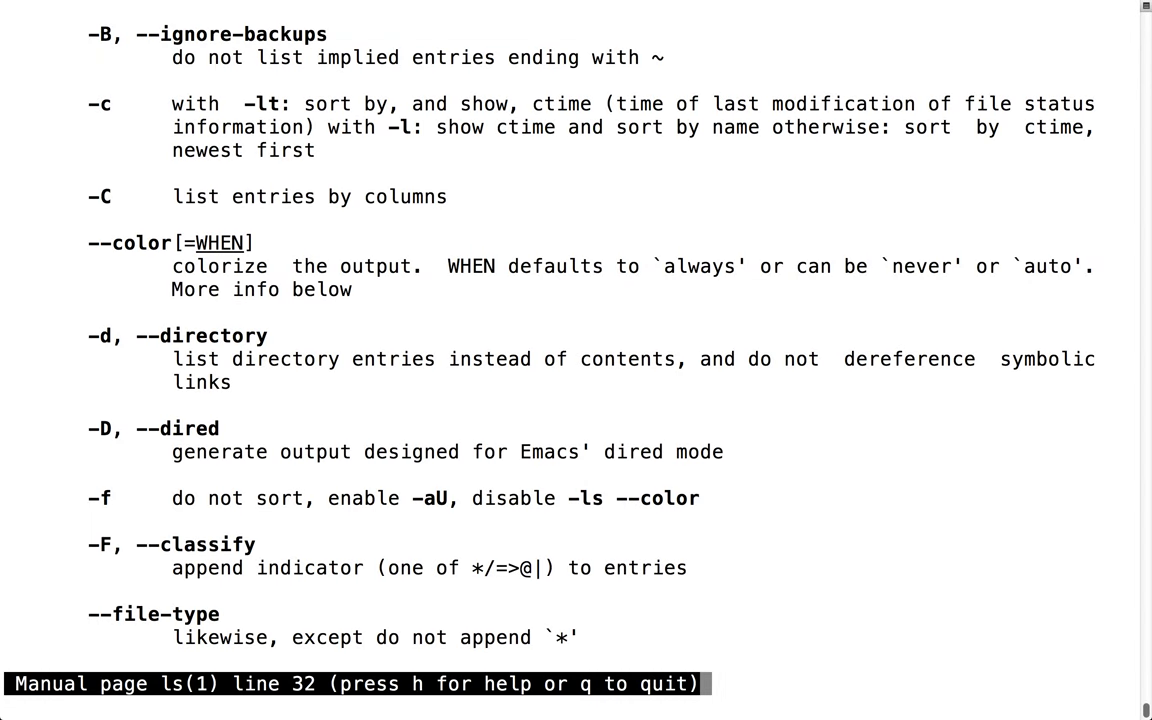
Step: Scroll through the rest of the ls manual, covering sort-by-size and time options
scroll("down", 3)
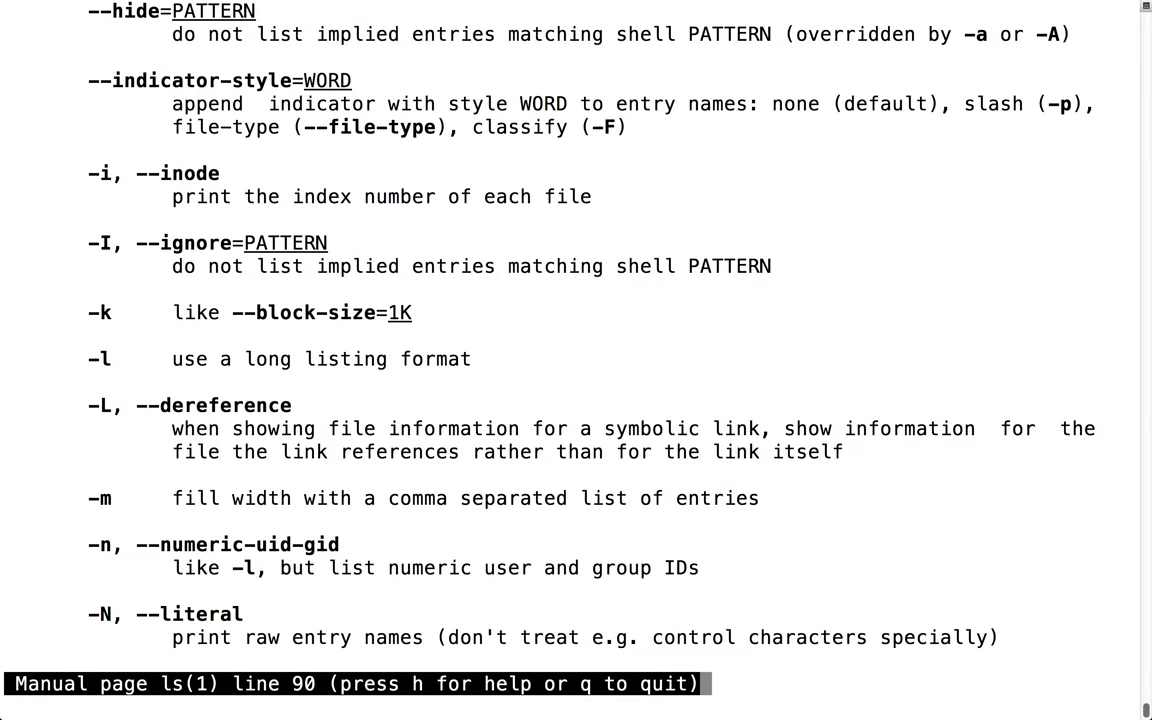
scroll("down", 3)
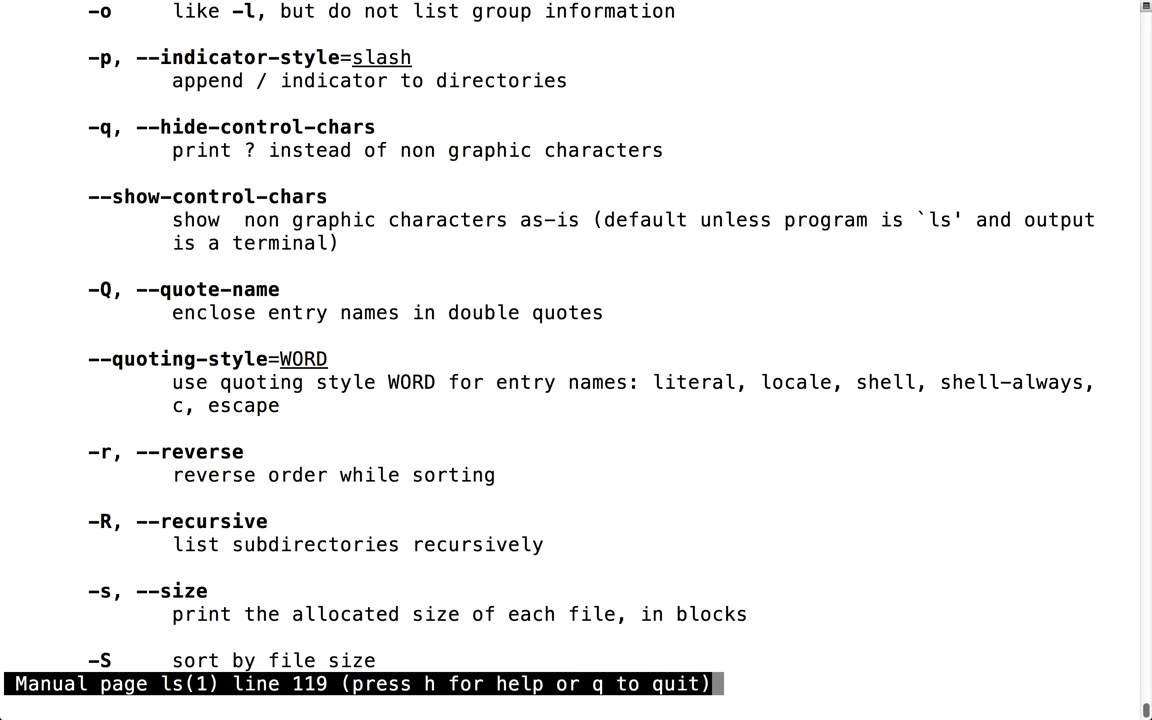
scroll("down", 3)
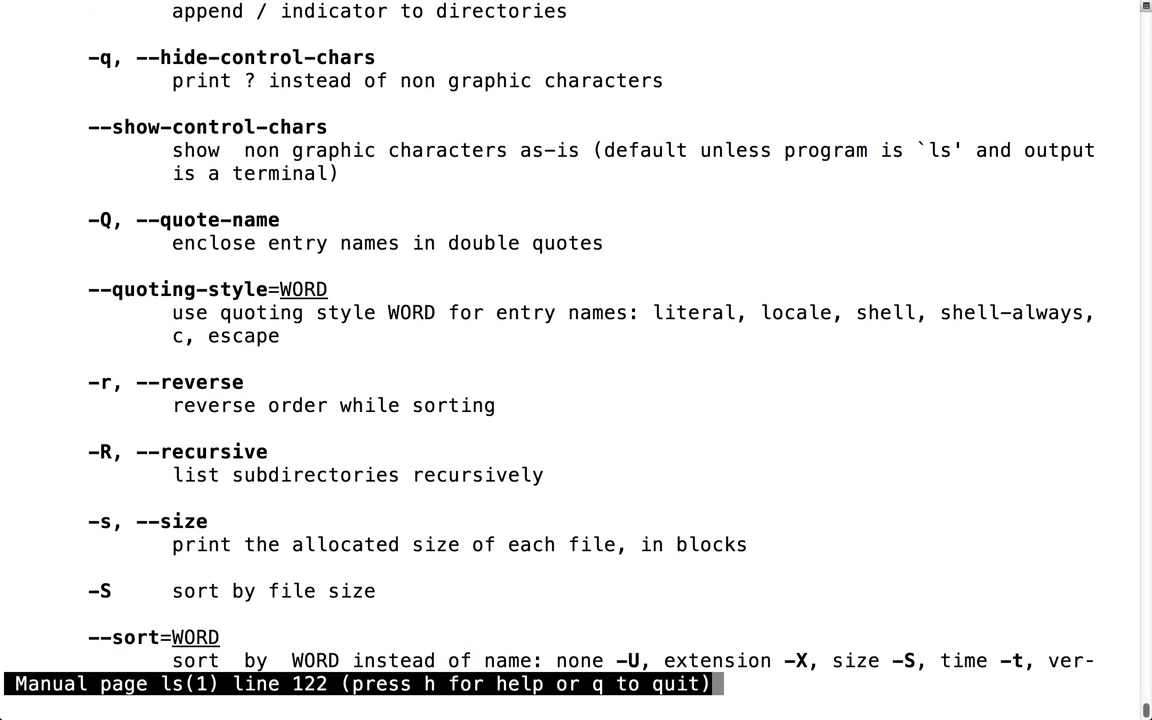
scroll("down", 3)
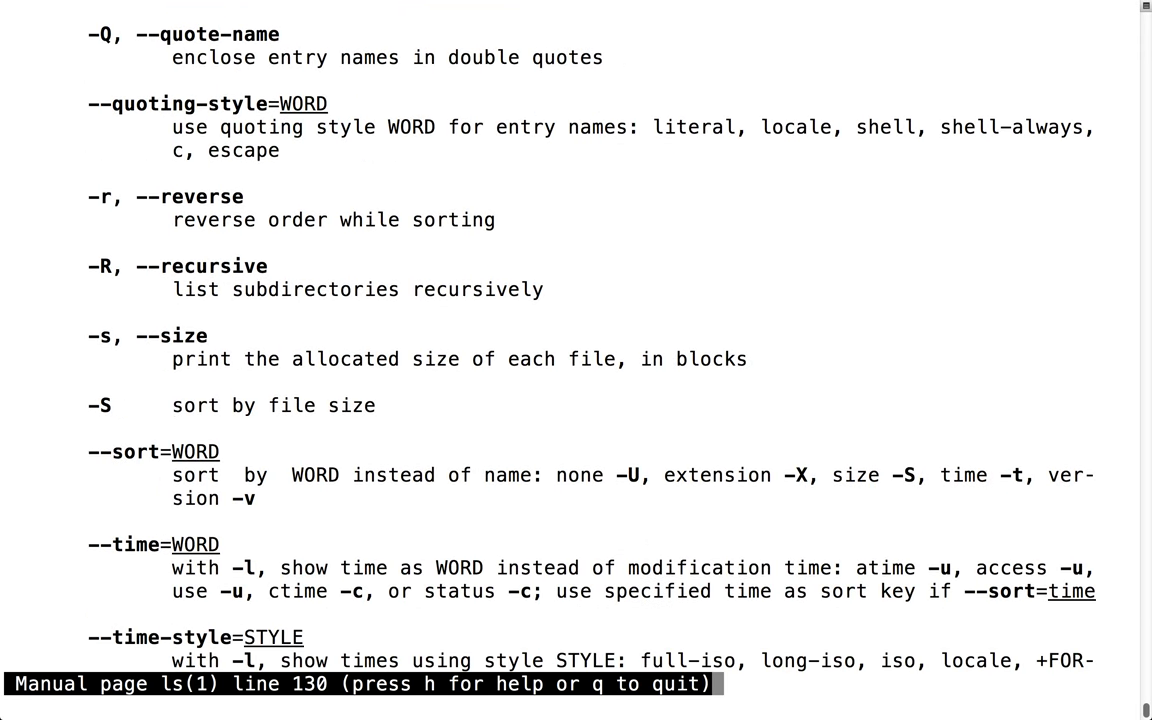
scroll("down", 3)
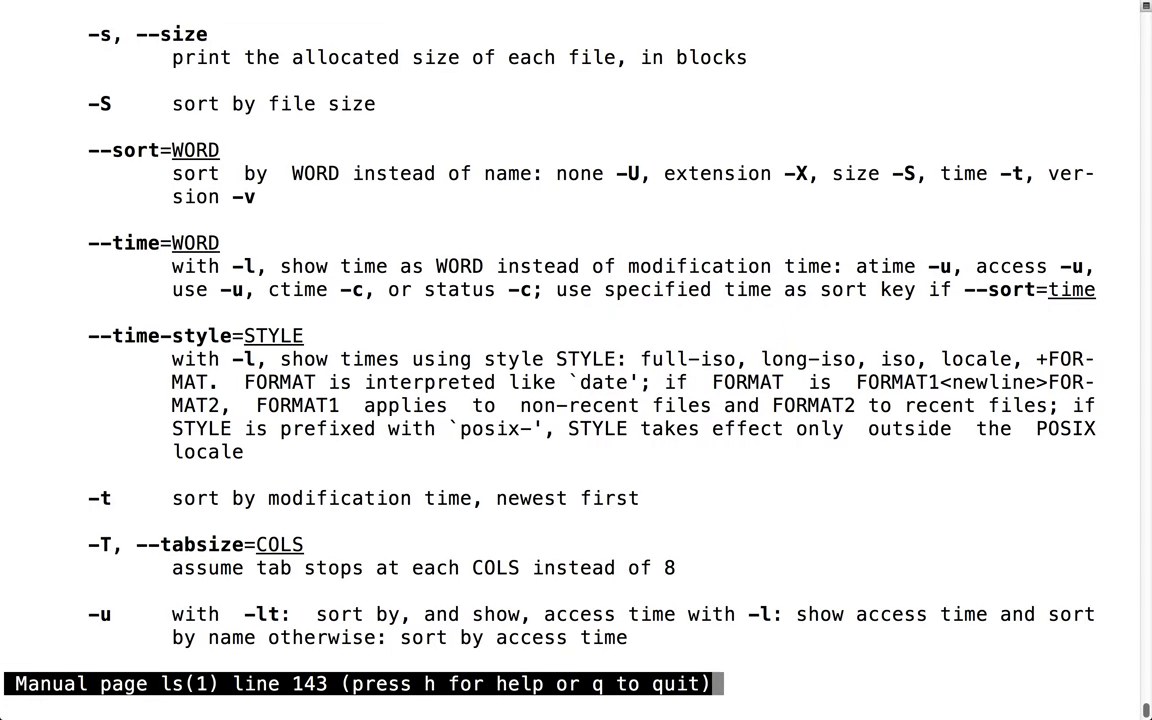
scroll("down", 3)
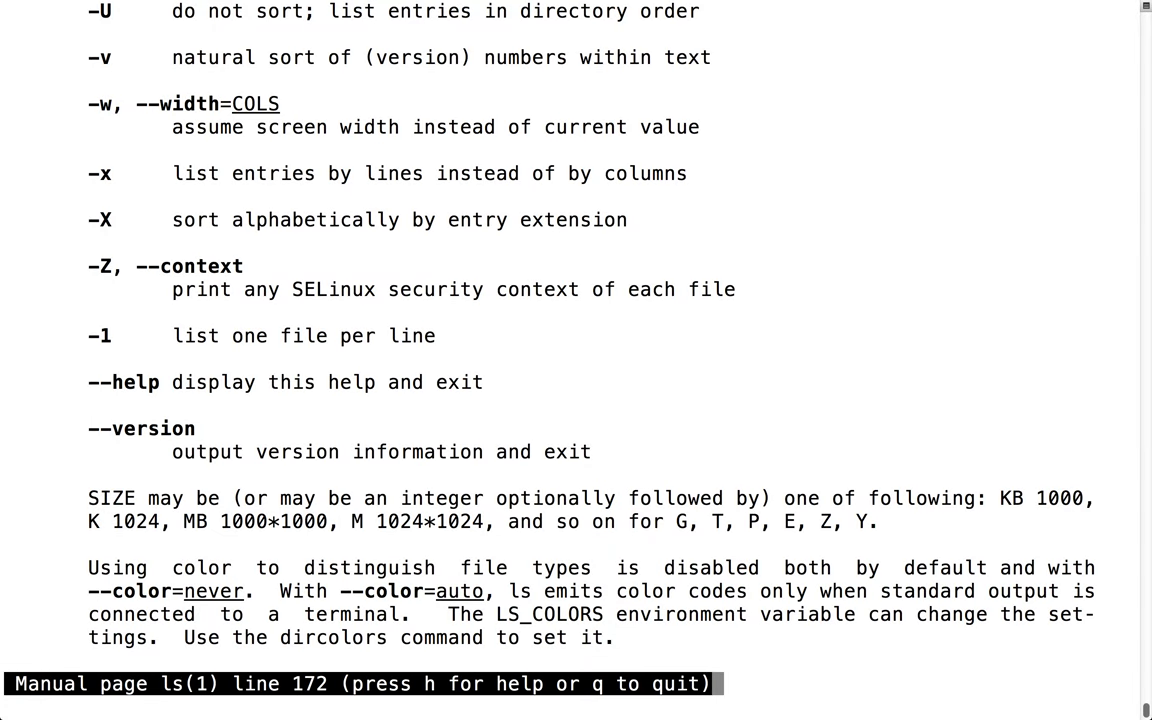
scroll("up", 3)
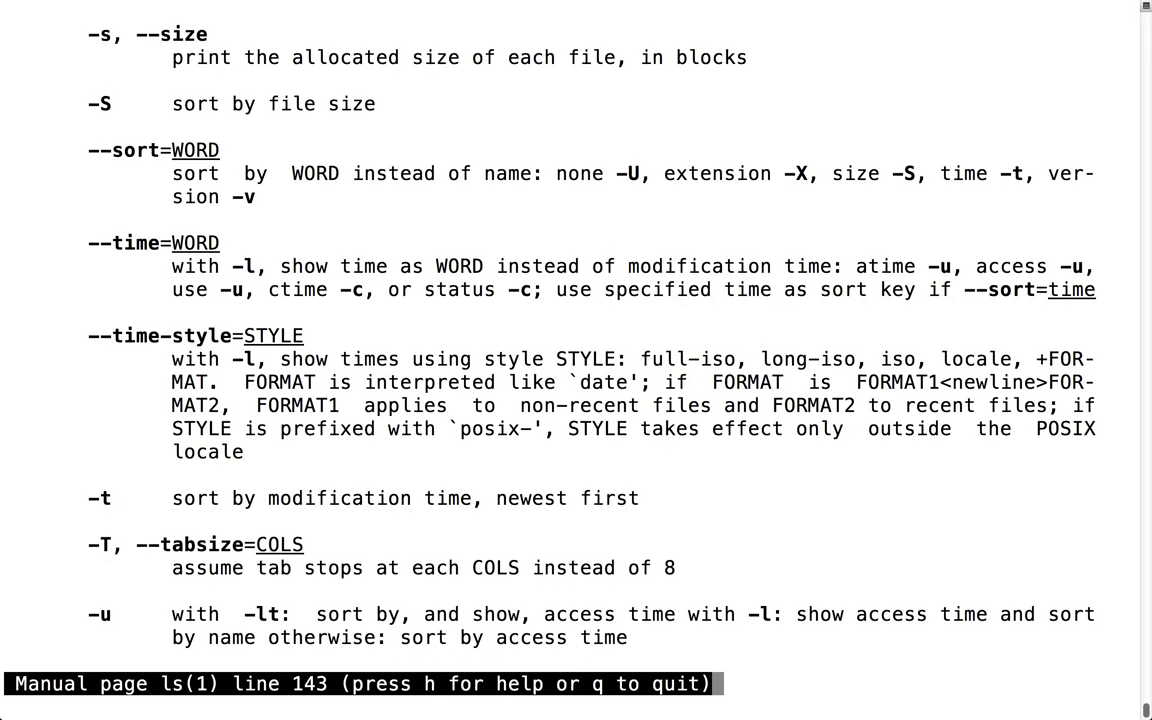
Step: Quit the manual and enter ls -lh at the prompt
key("q")
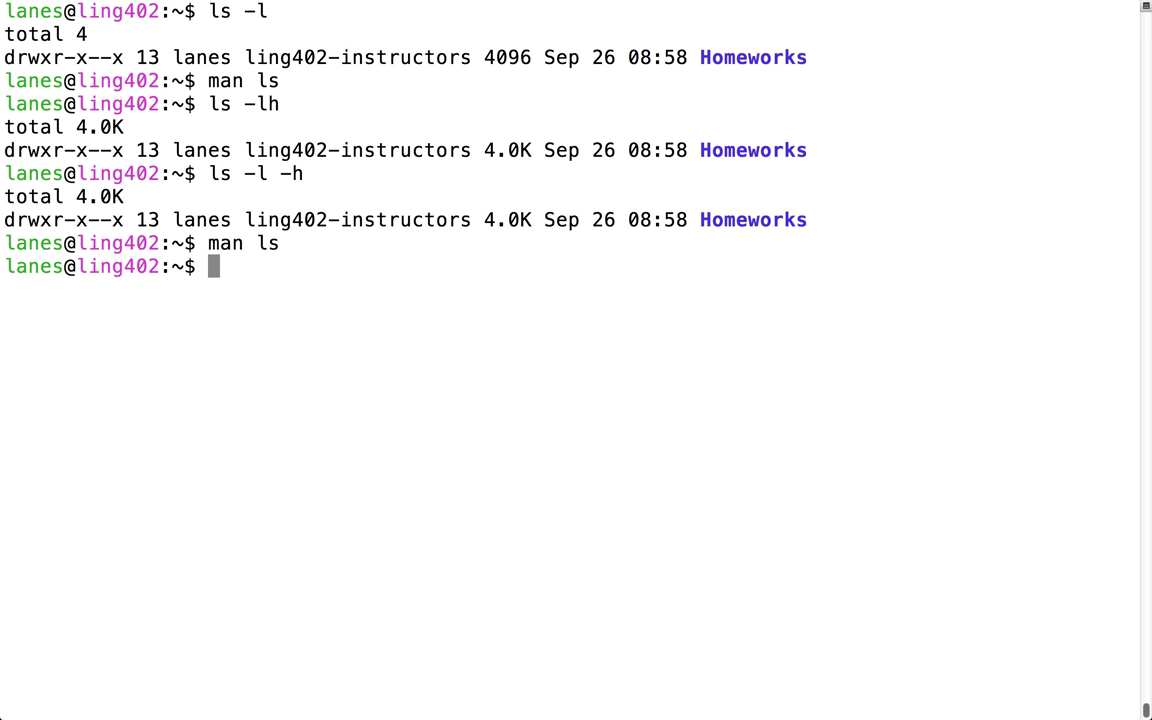
type("ls -l")
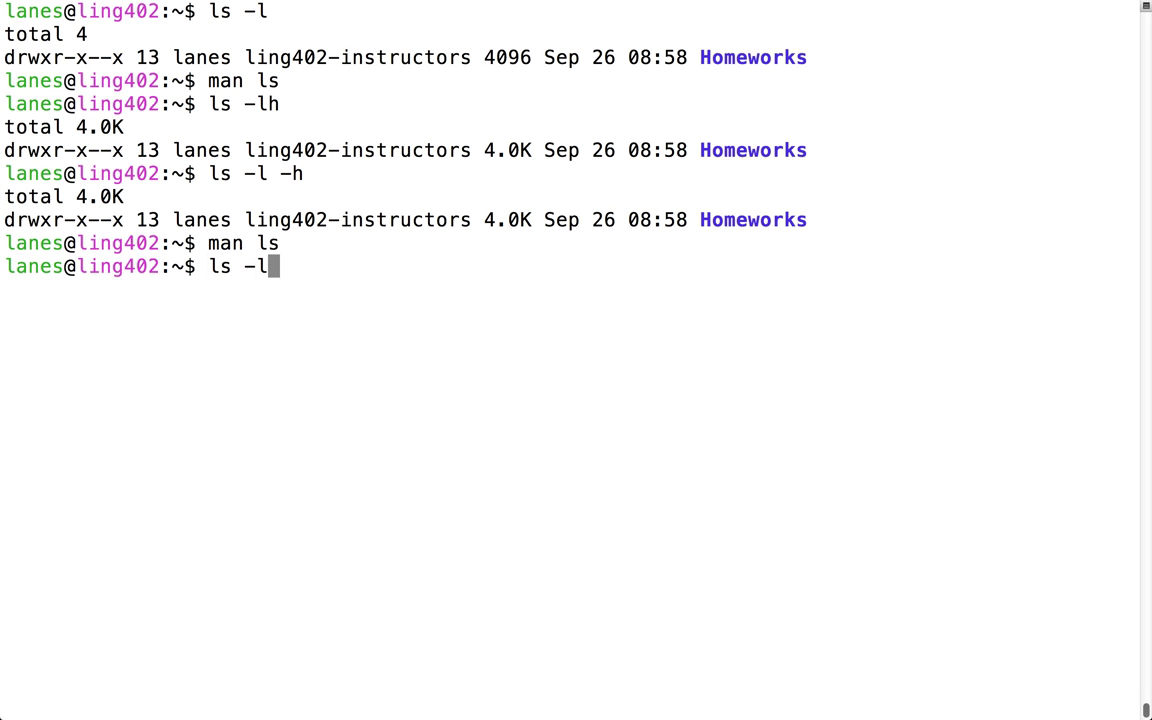
type("h")
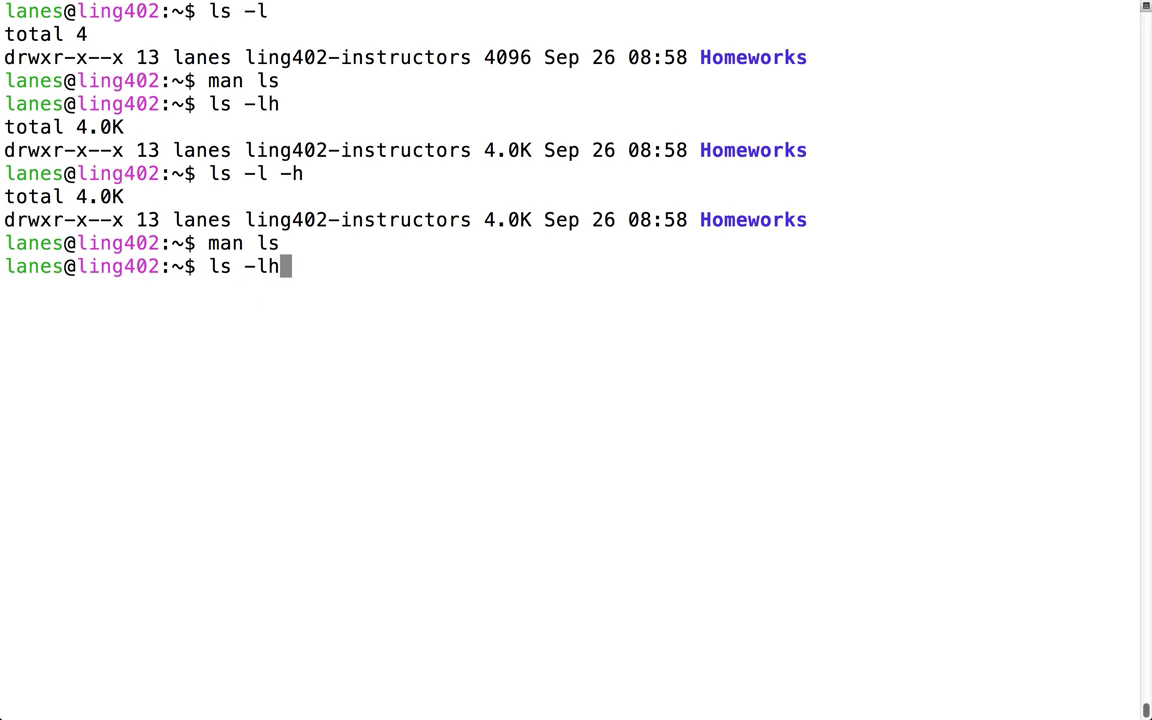